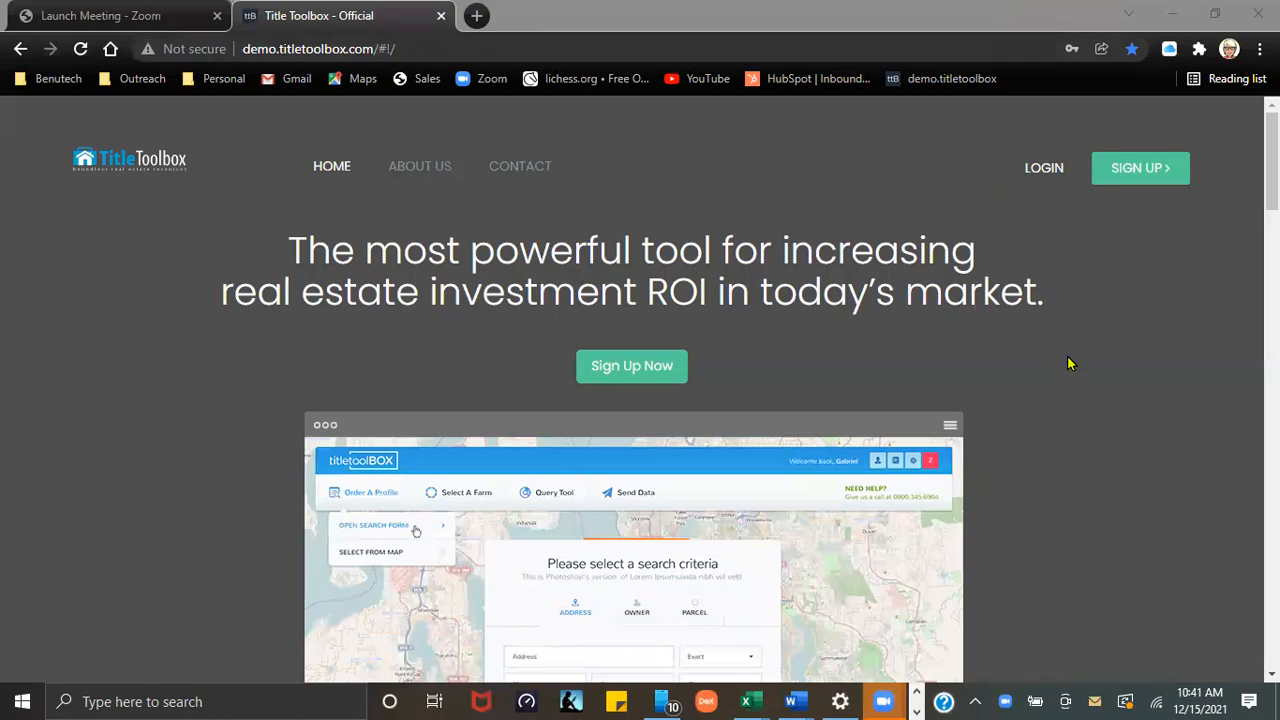
pyautogui.moveTo(1078, 363)
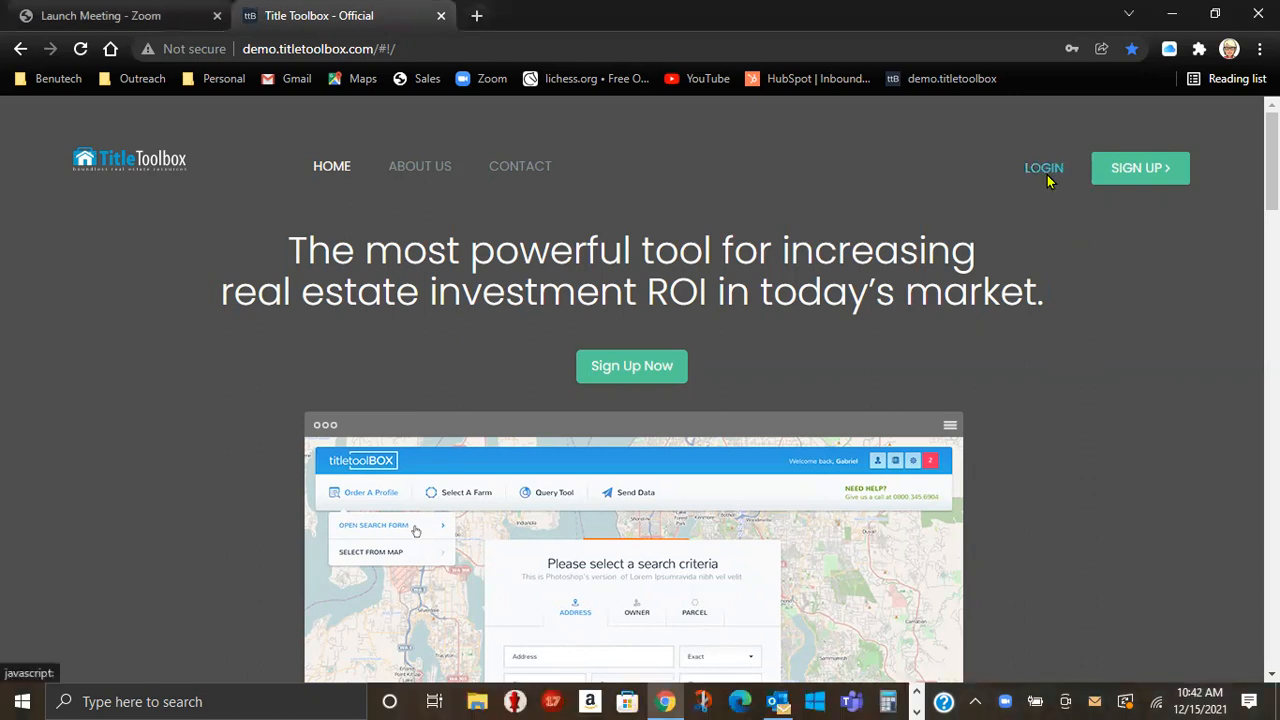
# - Log in to Title Toolbox with the saved autofill credentials
pyautogui.click(1043, 167)
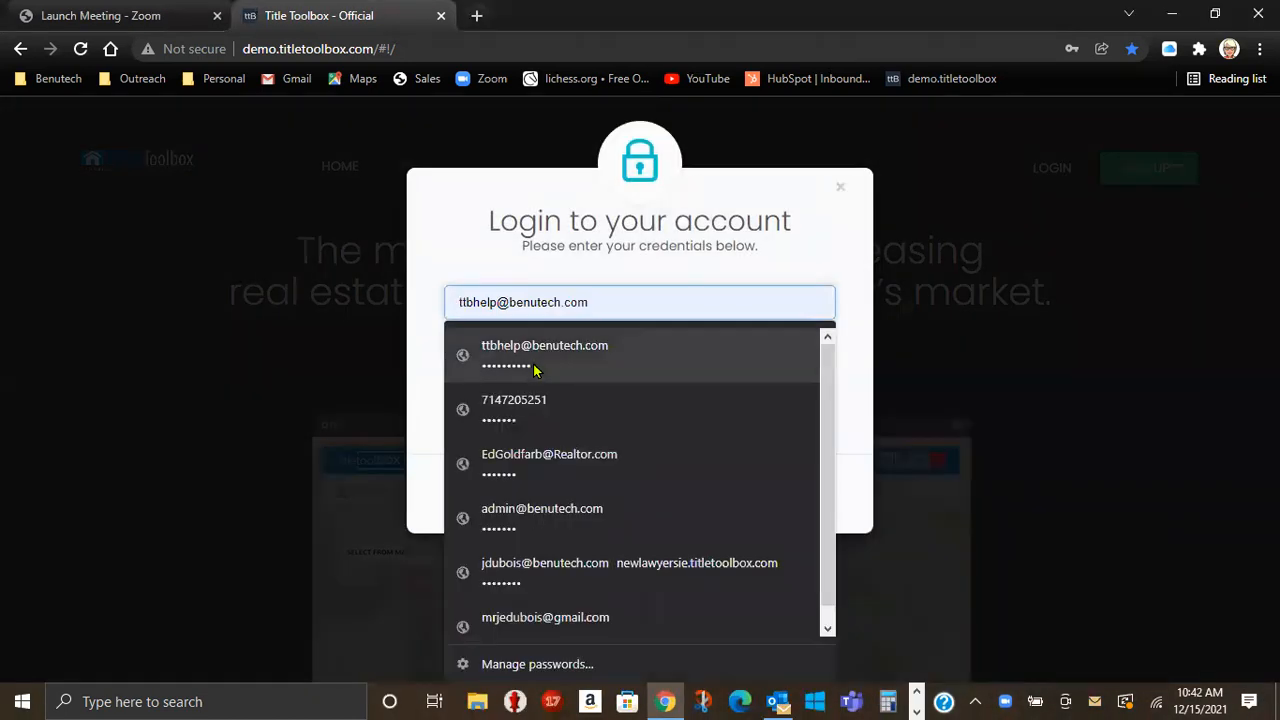
pyautogui.click(544, 355)
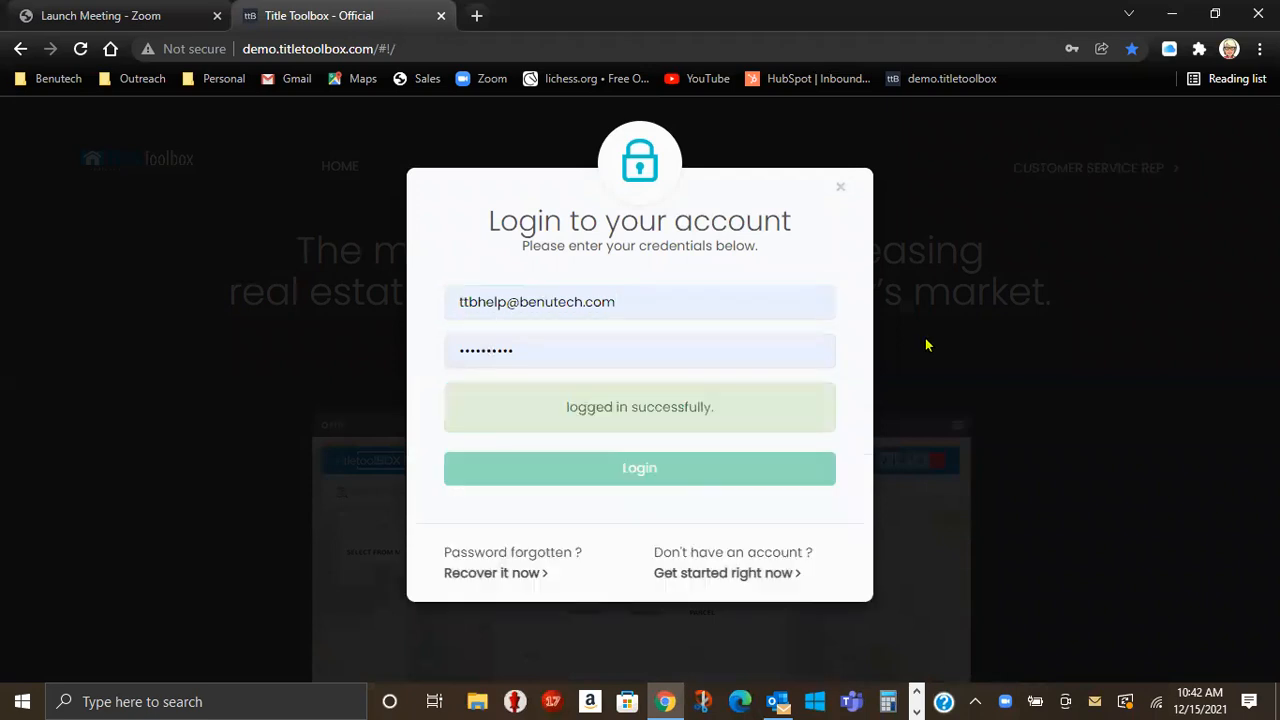
pyautogui.click(639, 467)
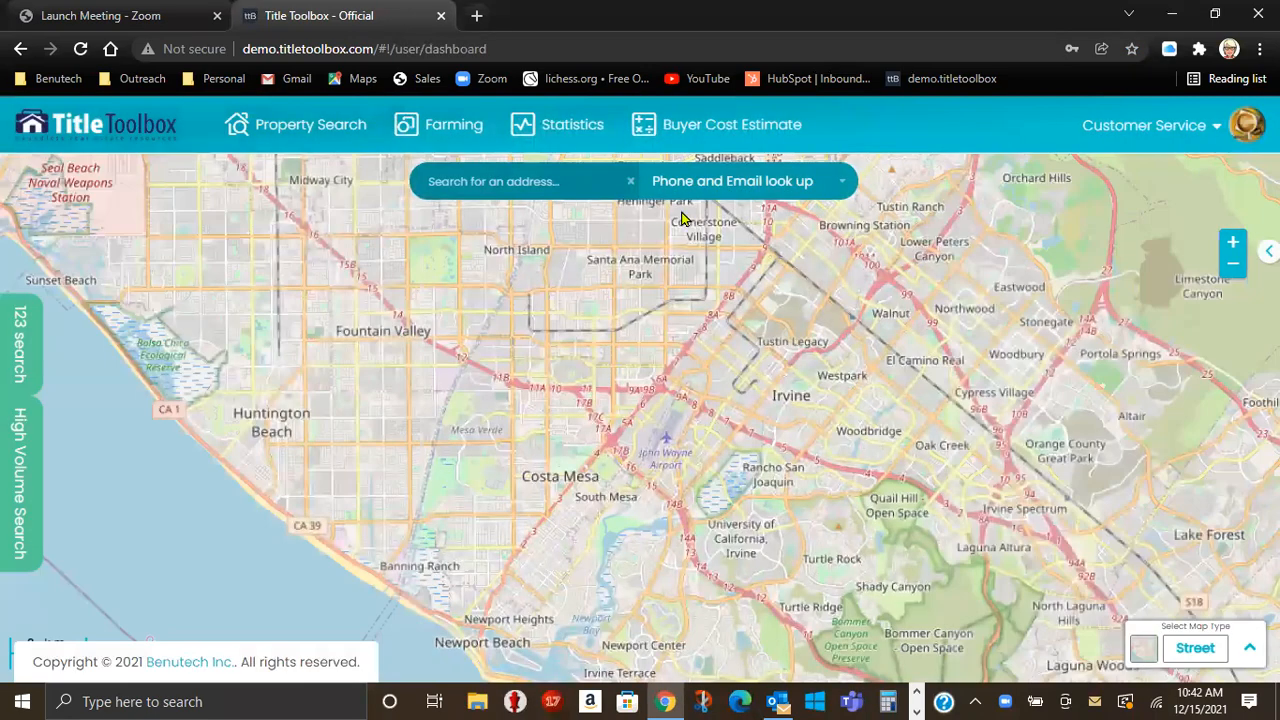
pyautogui.moveTo(310, 124)
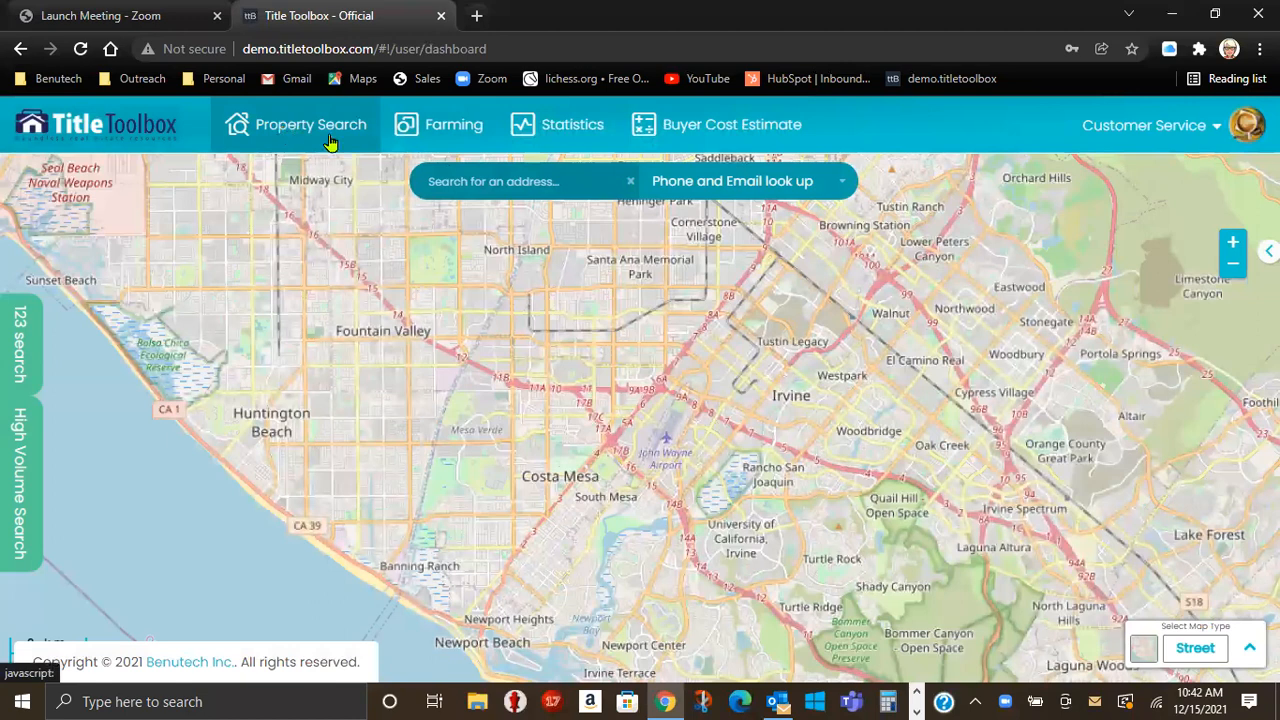
pyautogui.moveTo(551, 130)
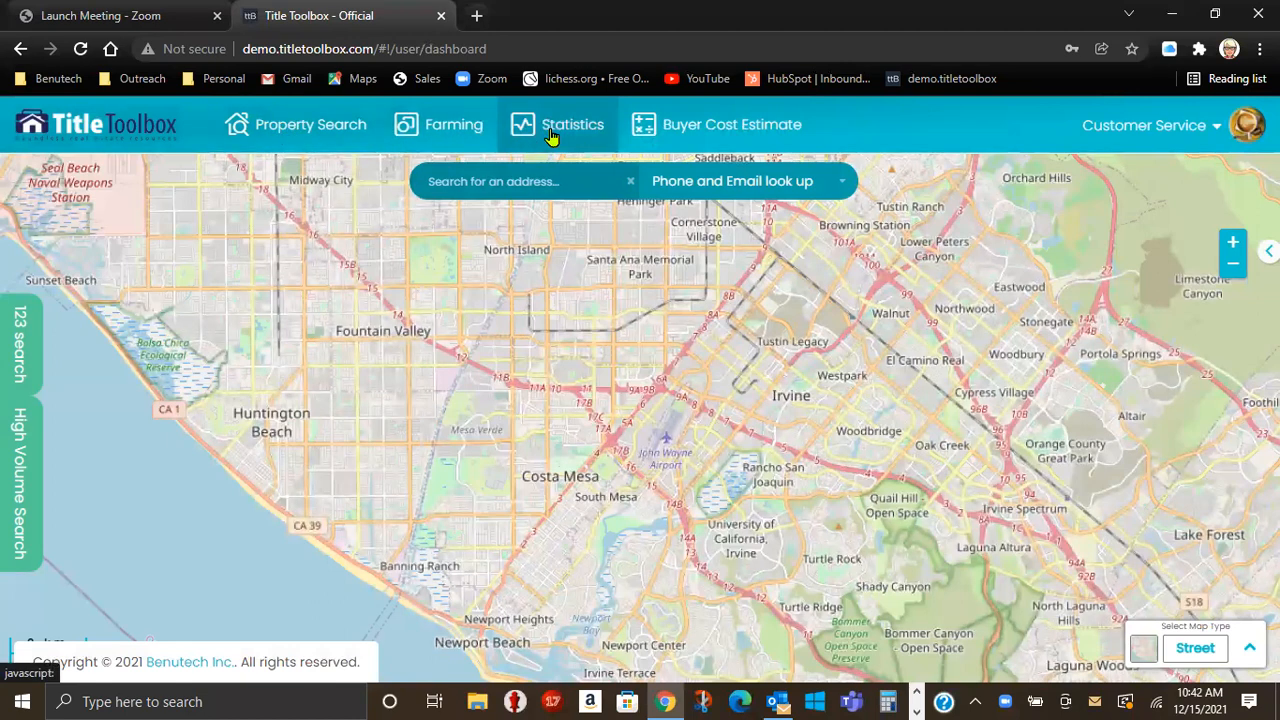
pyautogui.moveTo(573, 138)
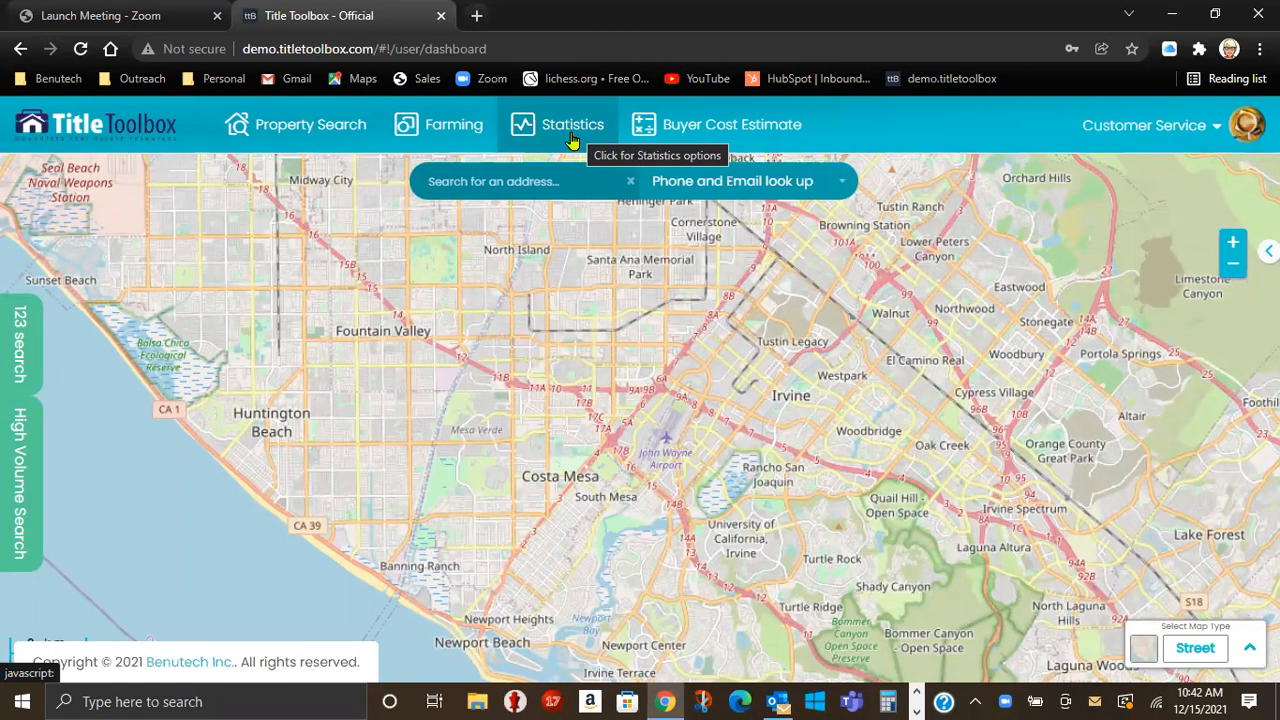
# - Choose Area Search from the Statistics menu, opening the CA / Orange County form
pyautogui.click(572, 124)
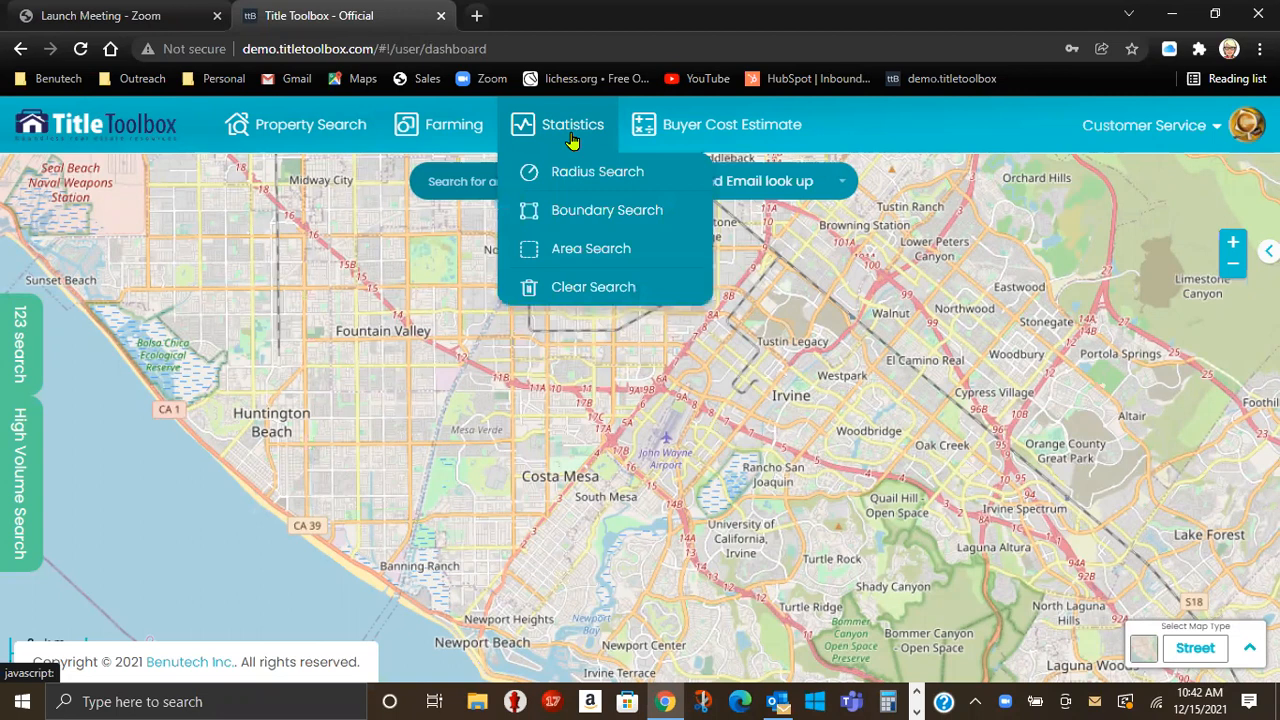
pyautogui.moveTo(590, 248)
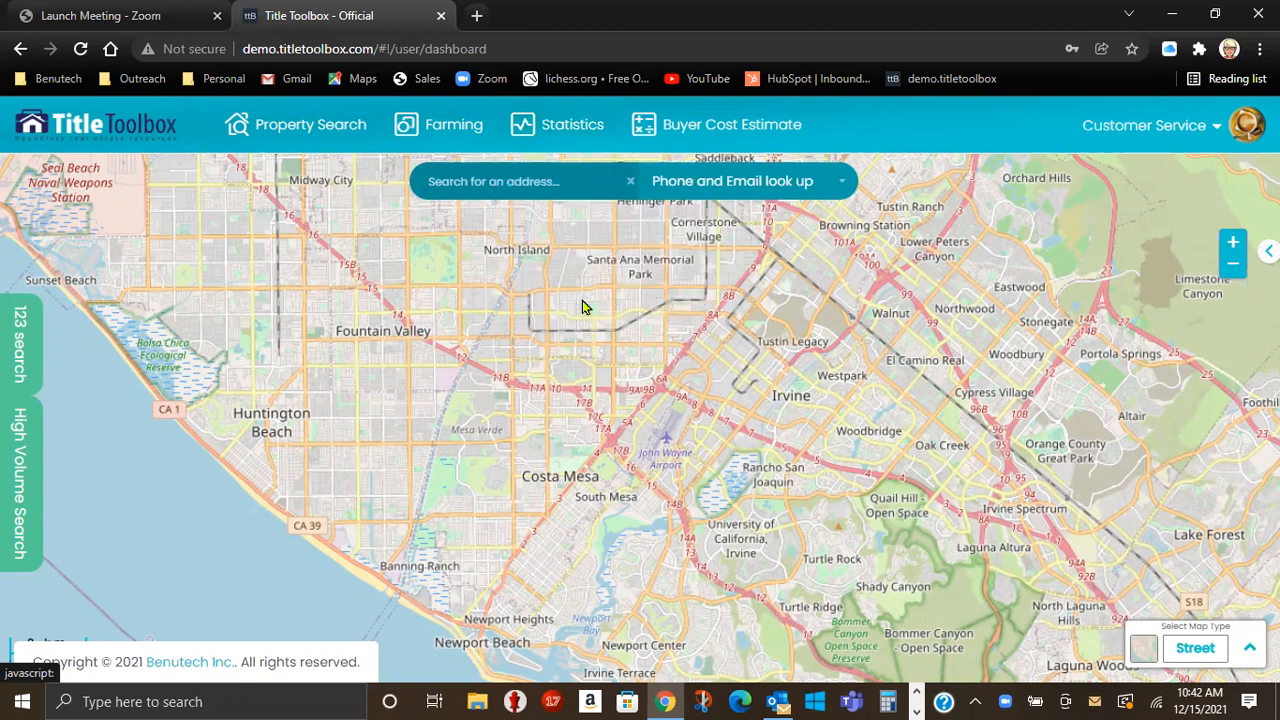
pyautogui.click(571, 124)
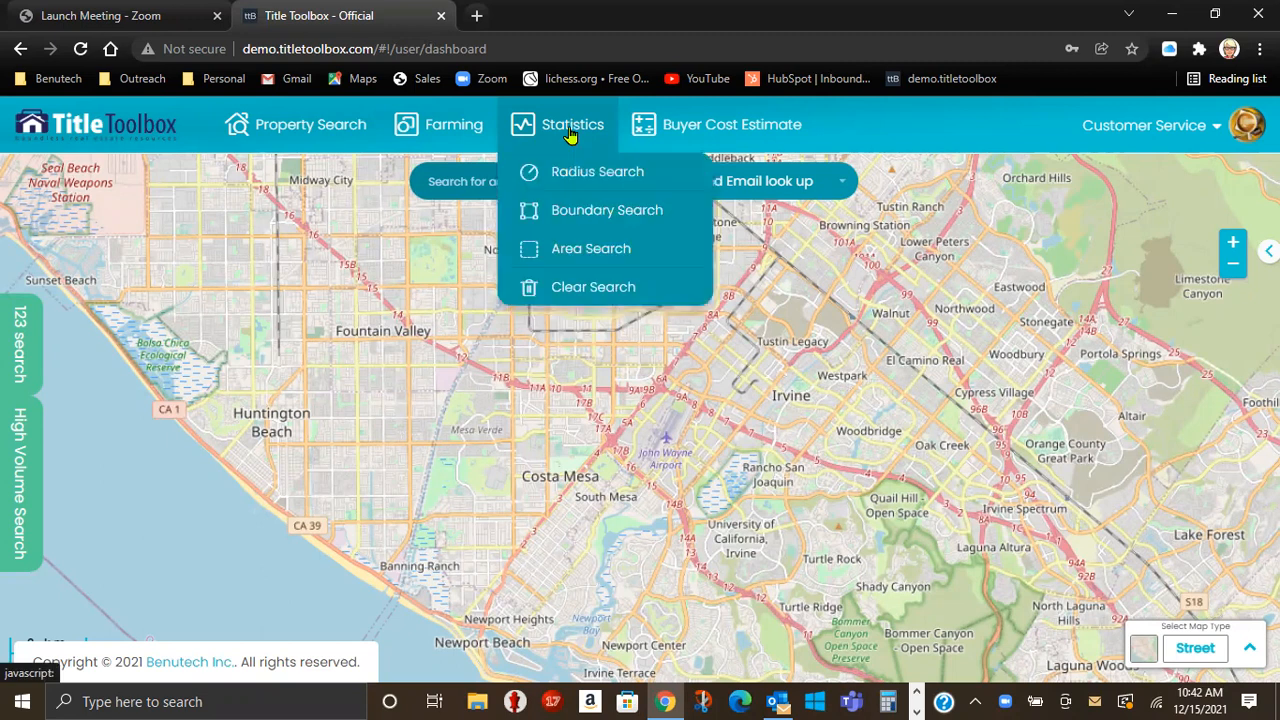
pyautogui.moveTo(601, 186)
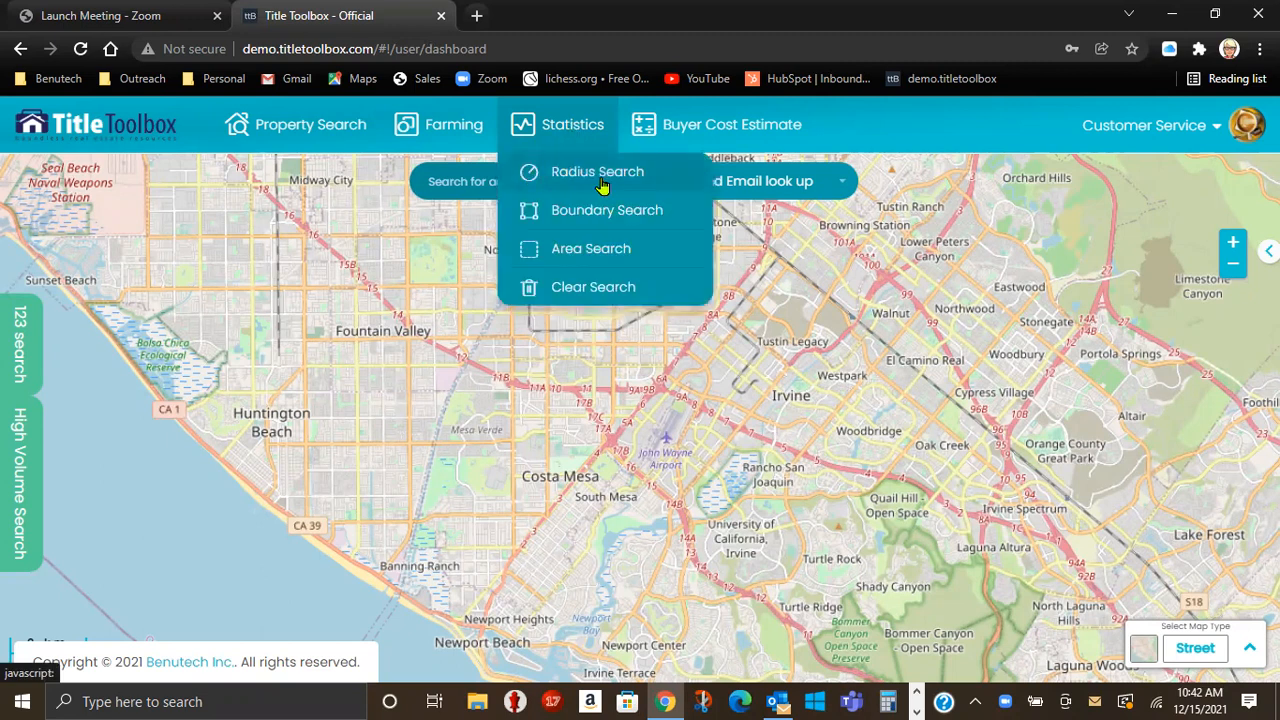
pyautogui.moveTo(603, 248)
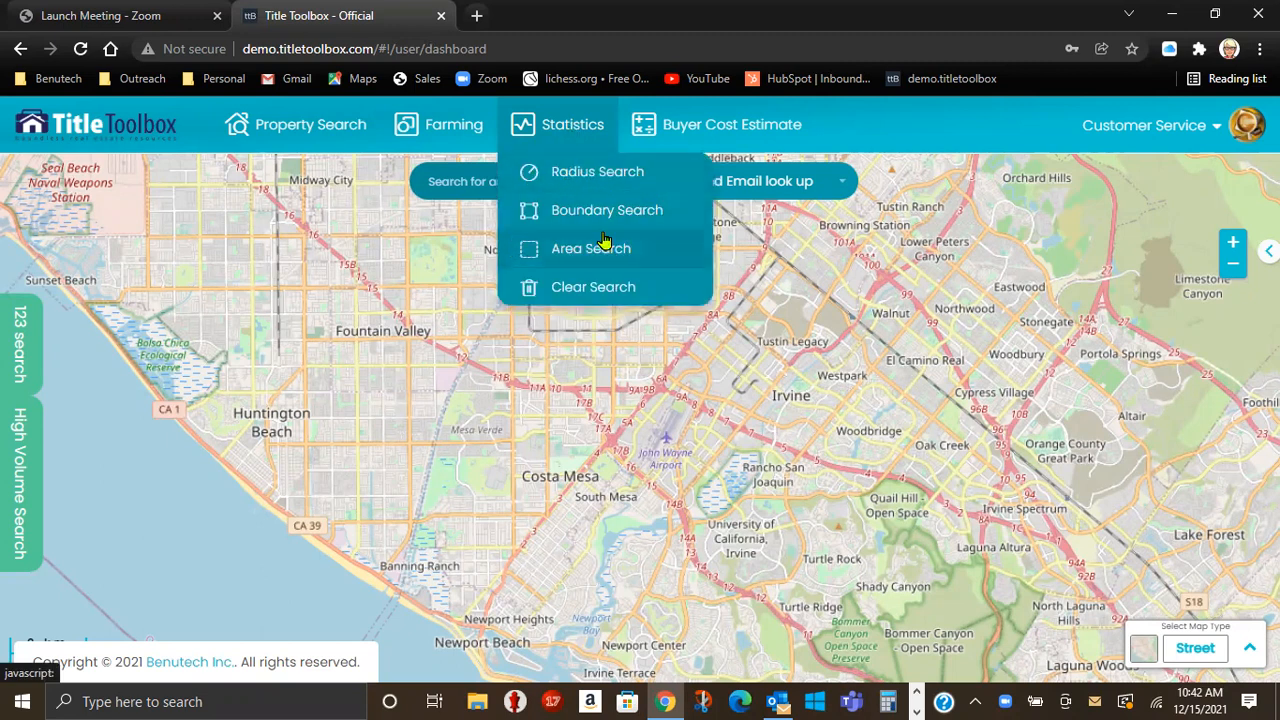
pyautogui.moveTo(604, 258)
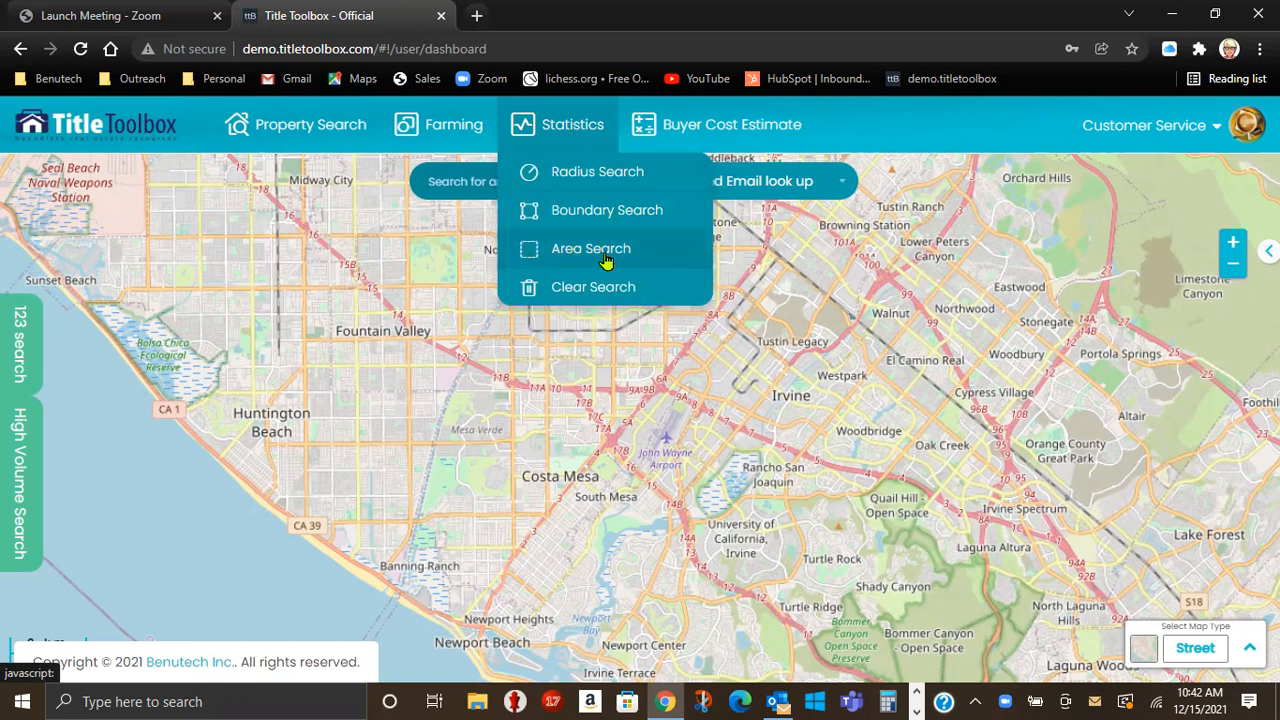
pyautogui.moveTo(583, 255)
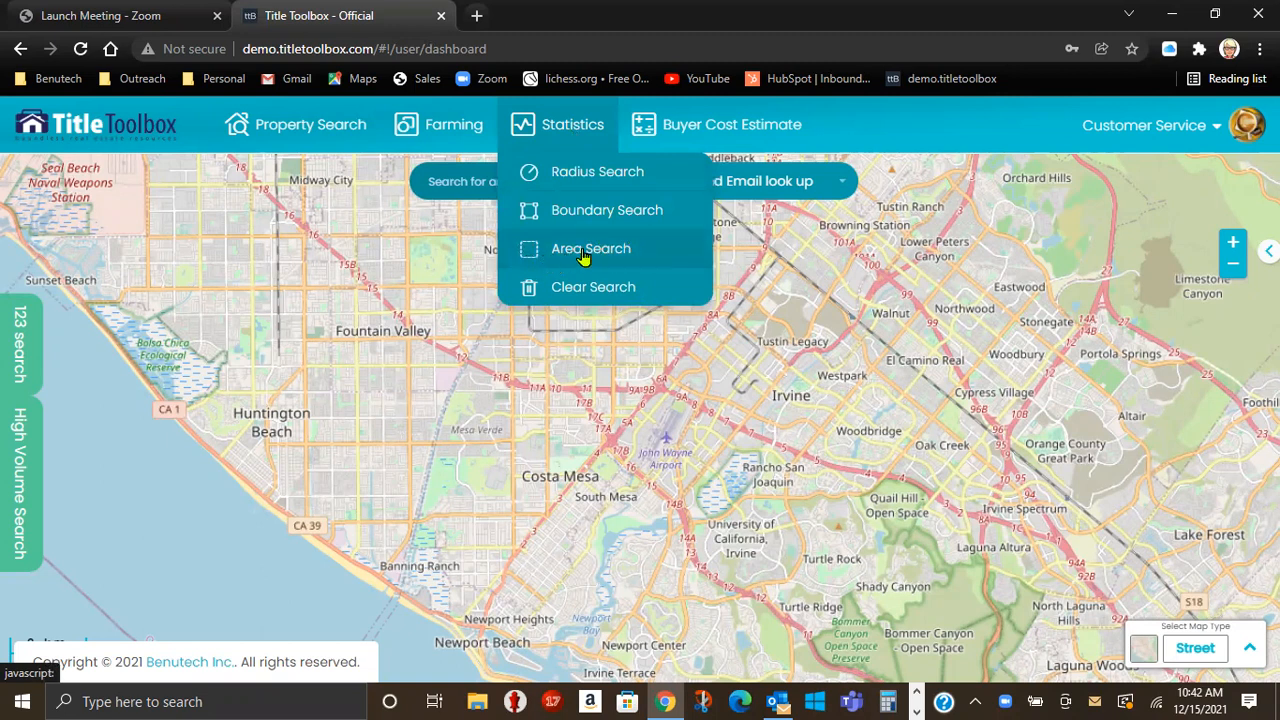
pyautogui.click(590, 248)
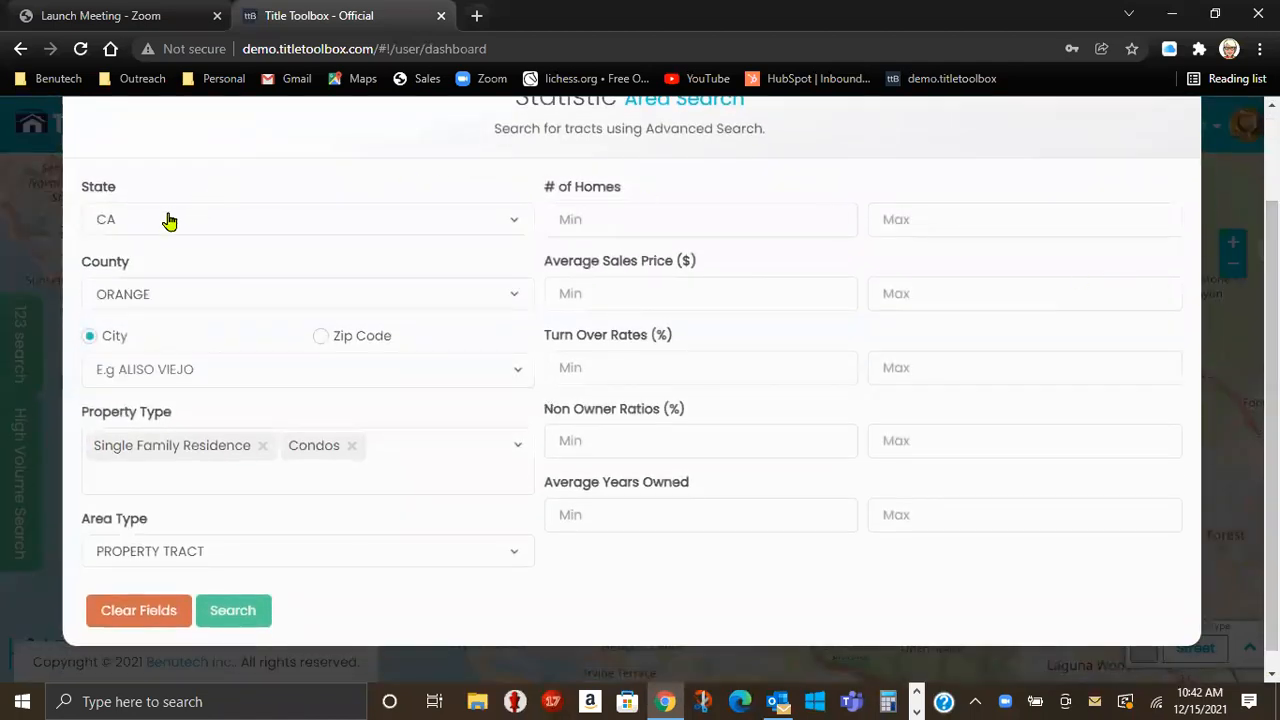
pyautogui.moveTo(175, 302)
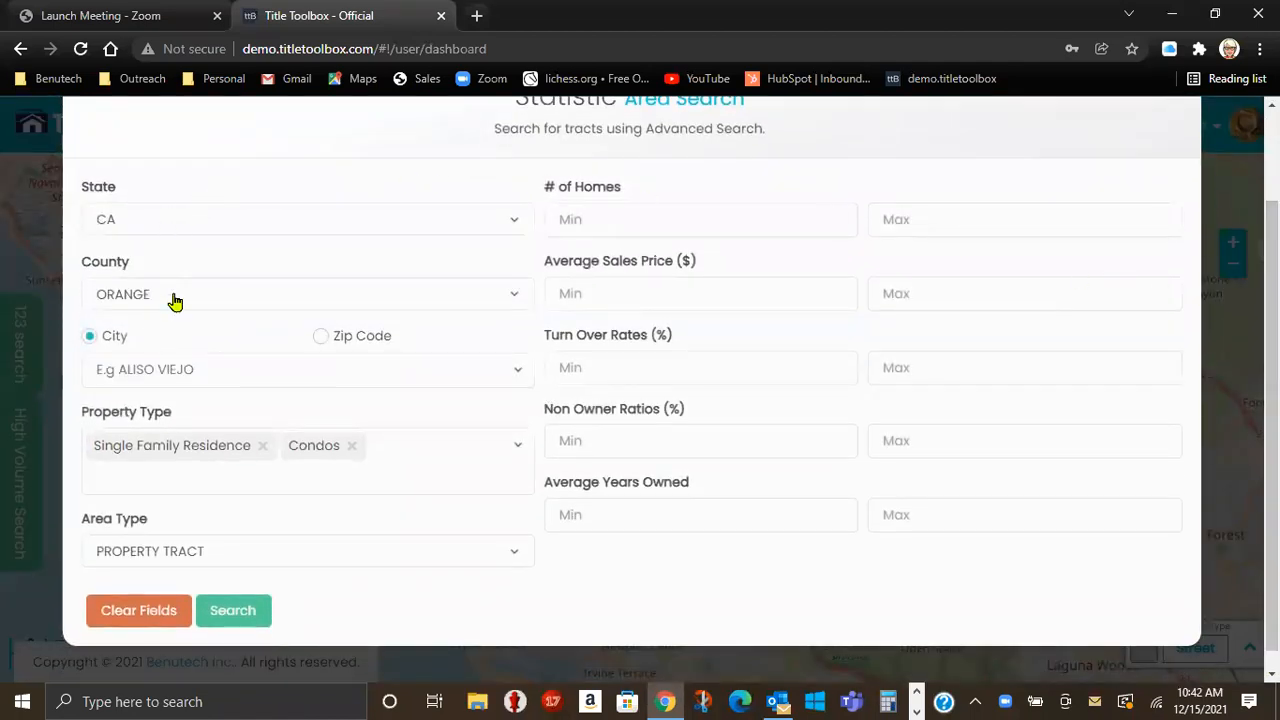
# - Set County to San Diego and switch the area criteria to Zip Code 92103
pyautogui.write('san')
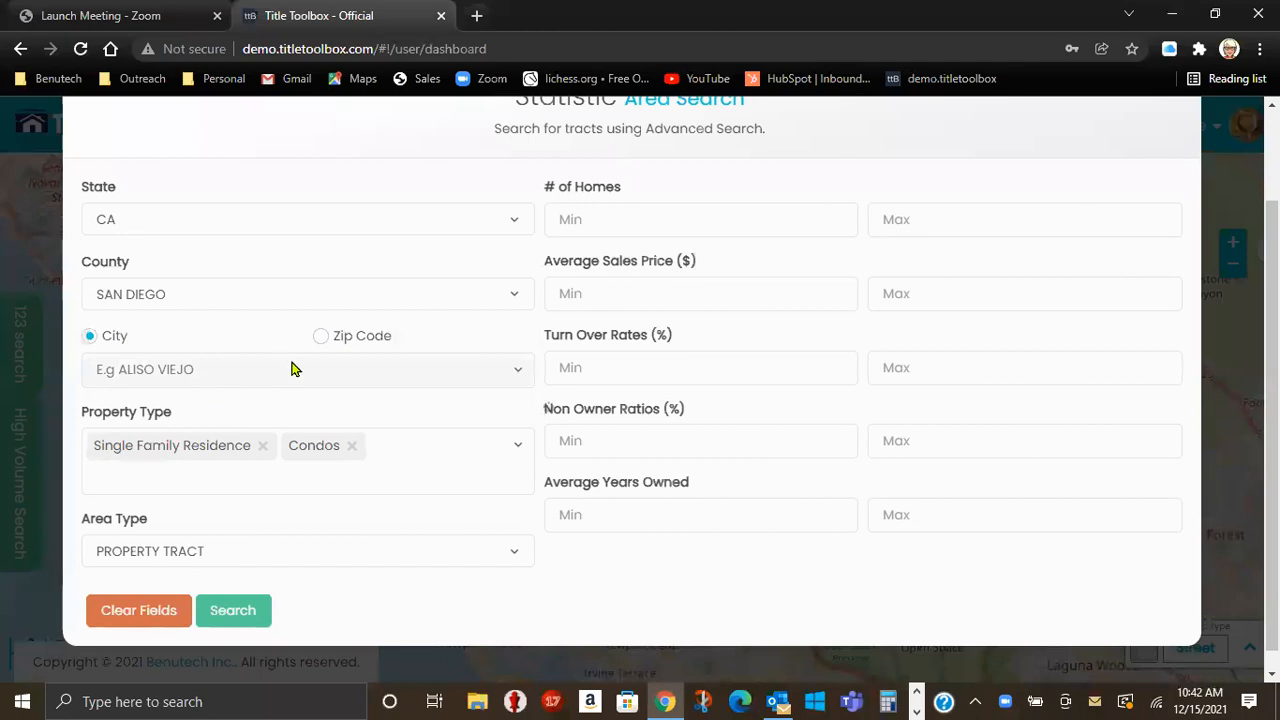
pyautogui.click(321, 335)
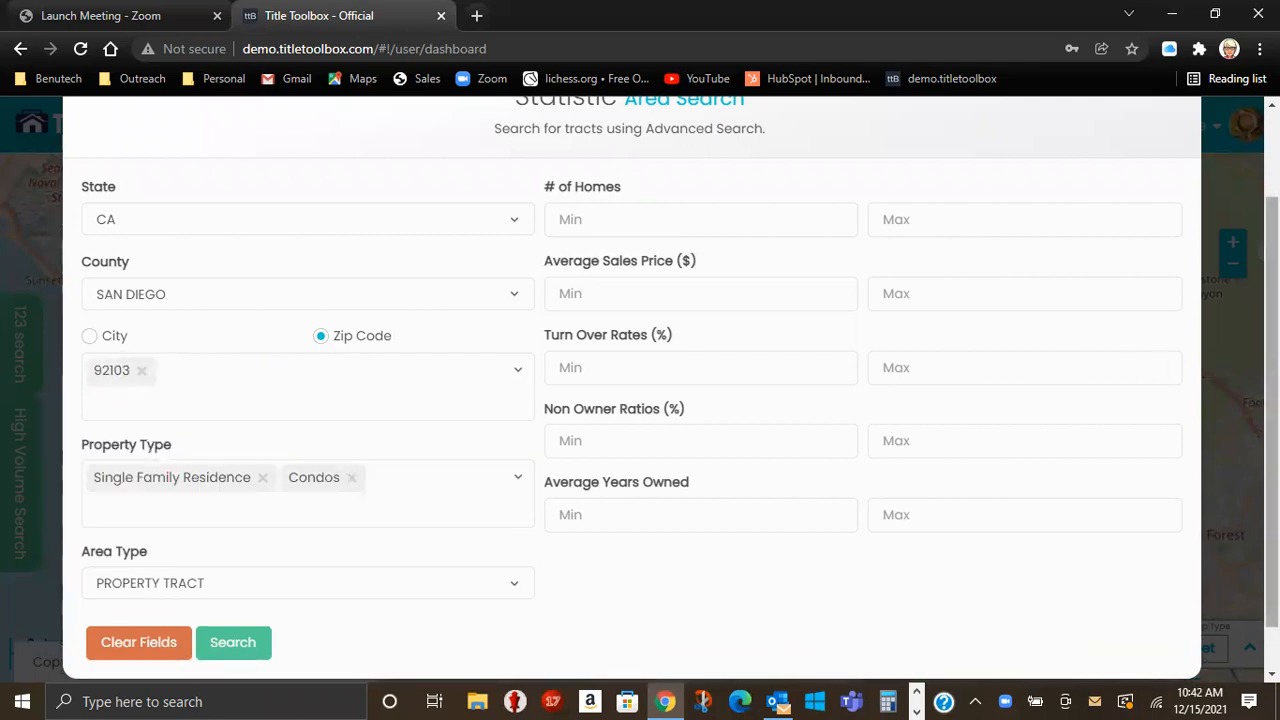
pyautogui.moveTo(240, 493)
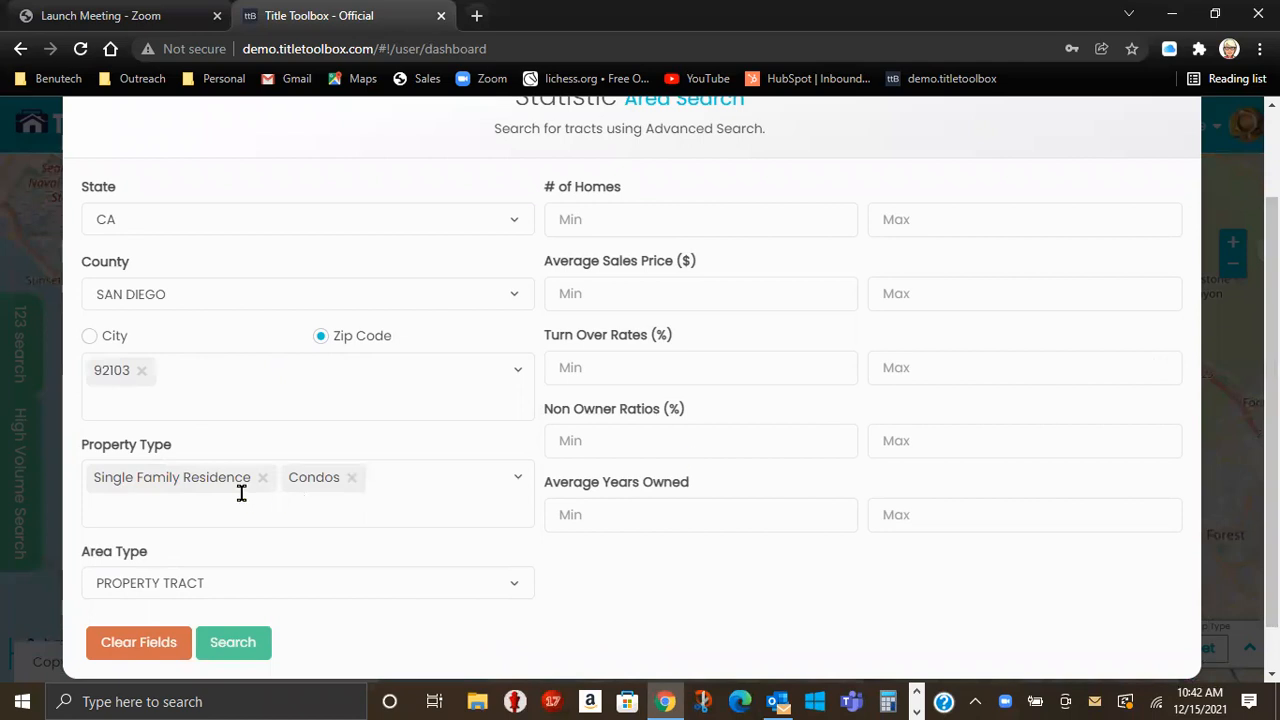
pyautogui.moveTo(72, 578)
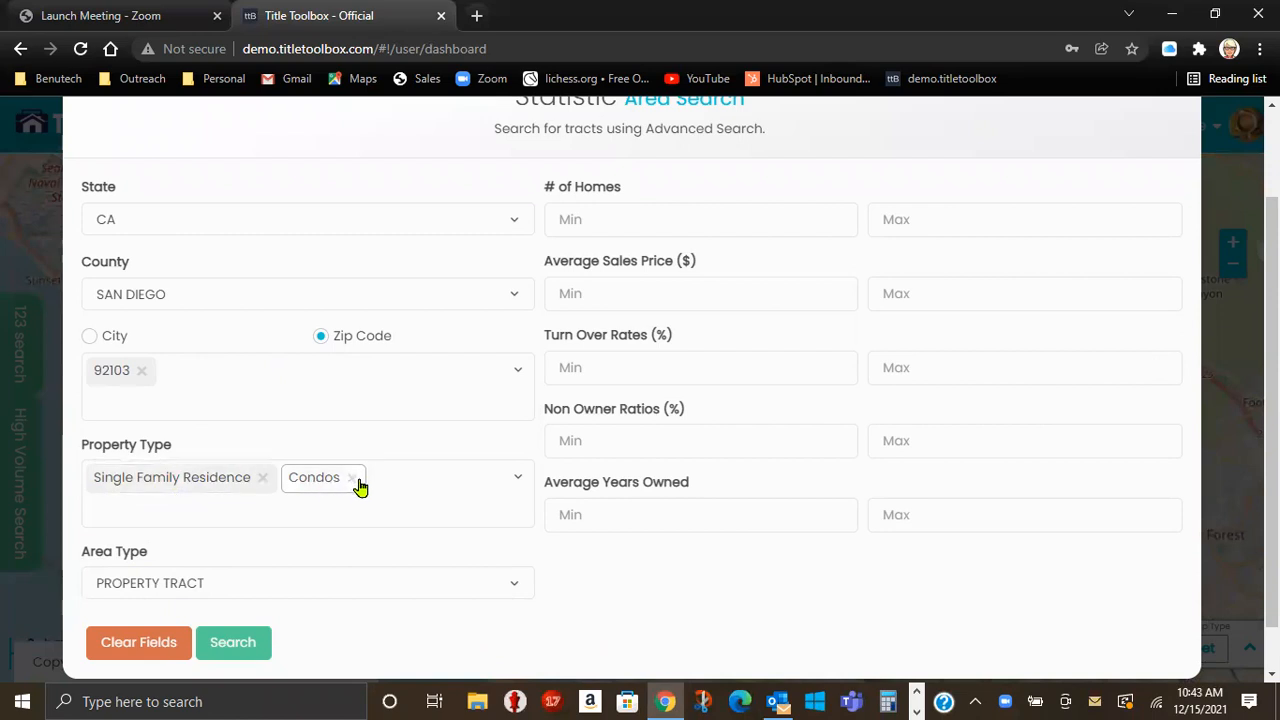
# - Remove the Condos tag so only Single Family Residence remains
pyautogui.click(314, 477)
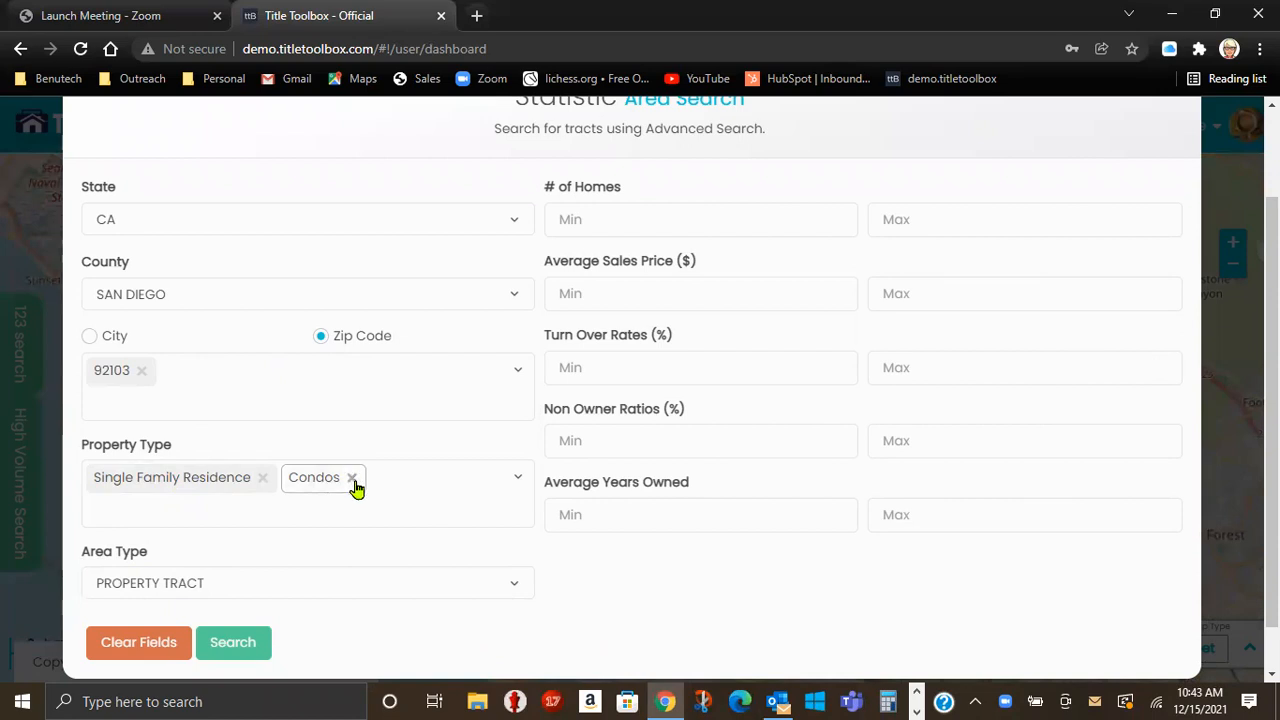
pyautogui.click(352, 477)
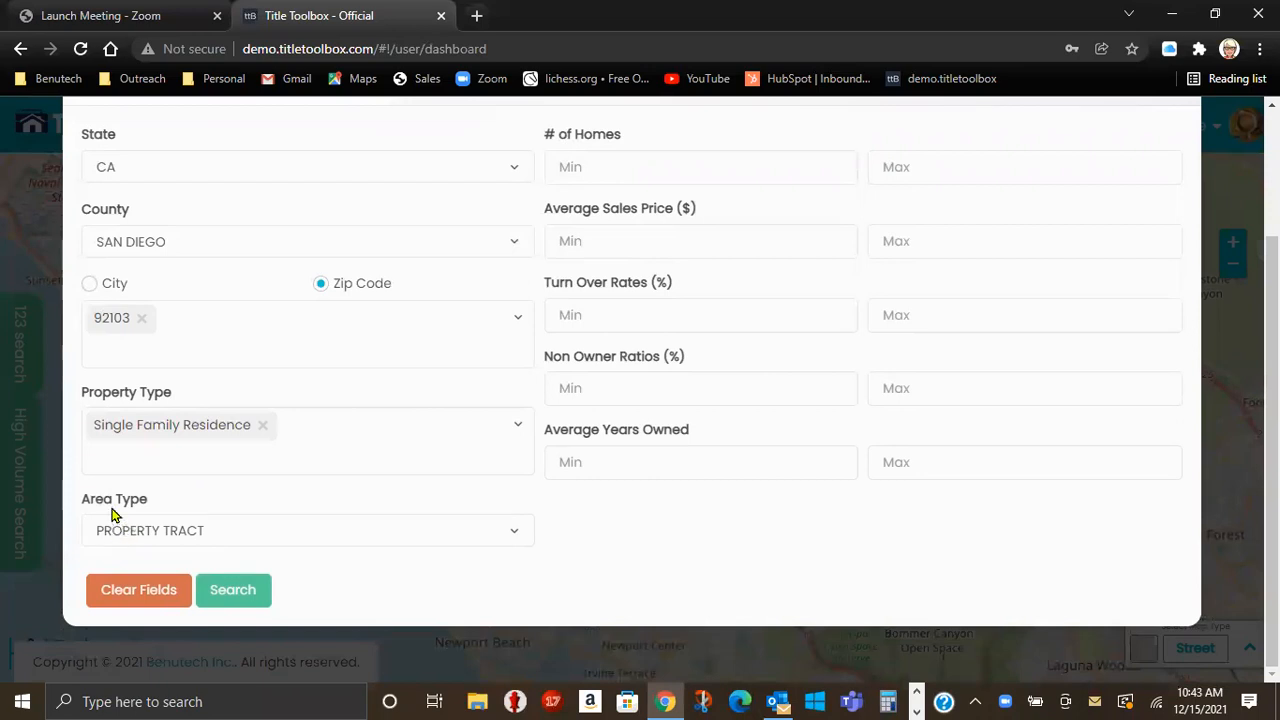
pyautogui.moveTo(210, 515)
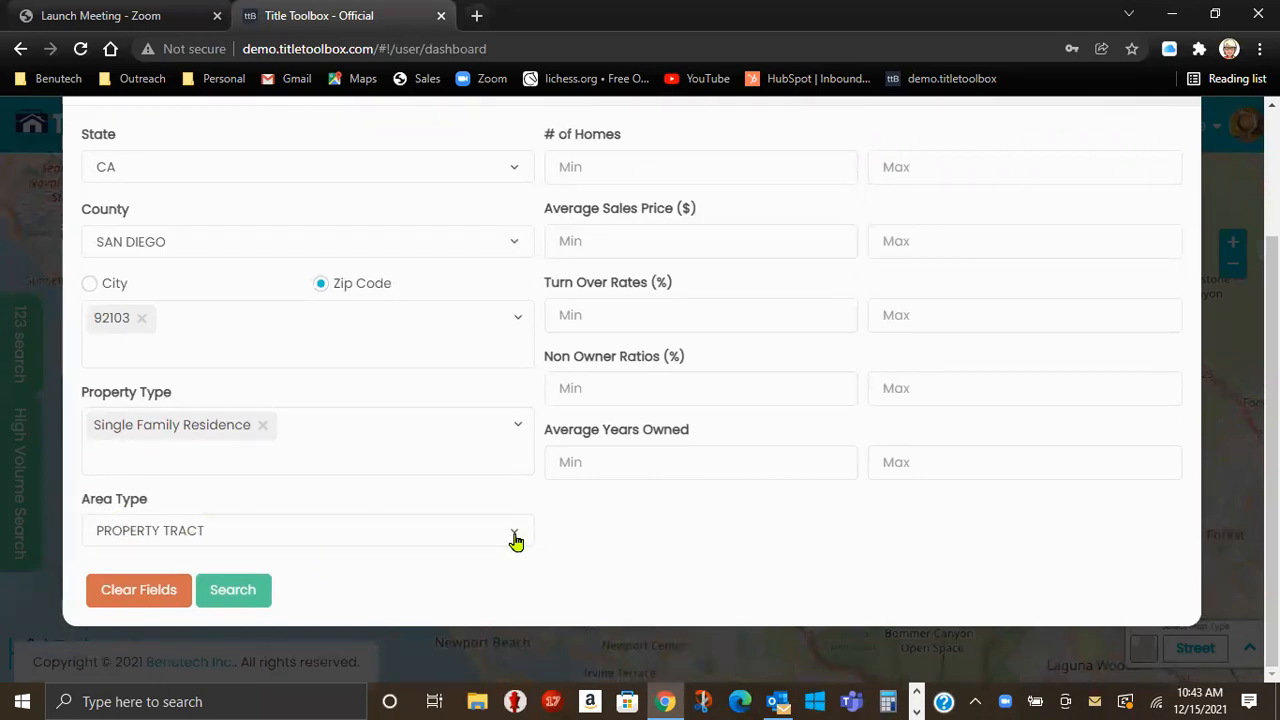
# - Open the Area Type list to pick Carrier Route
pyautogui.click(515, 530)
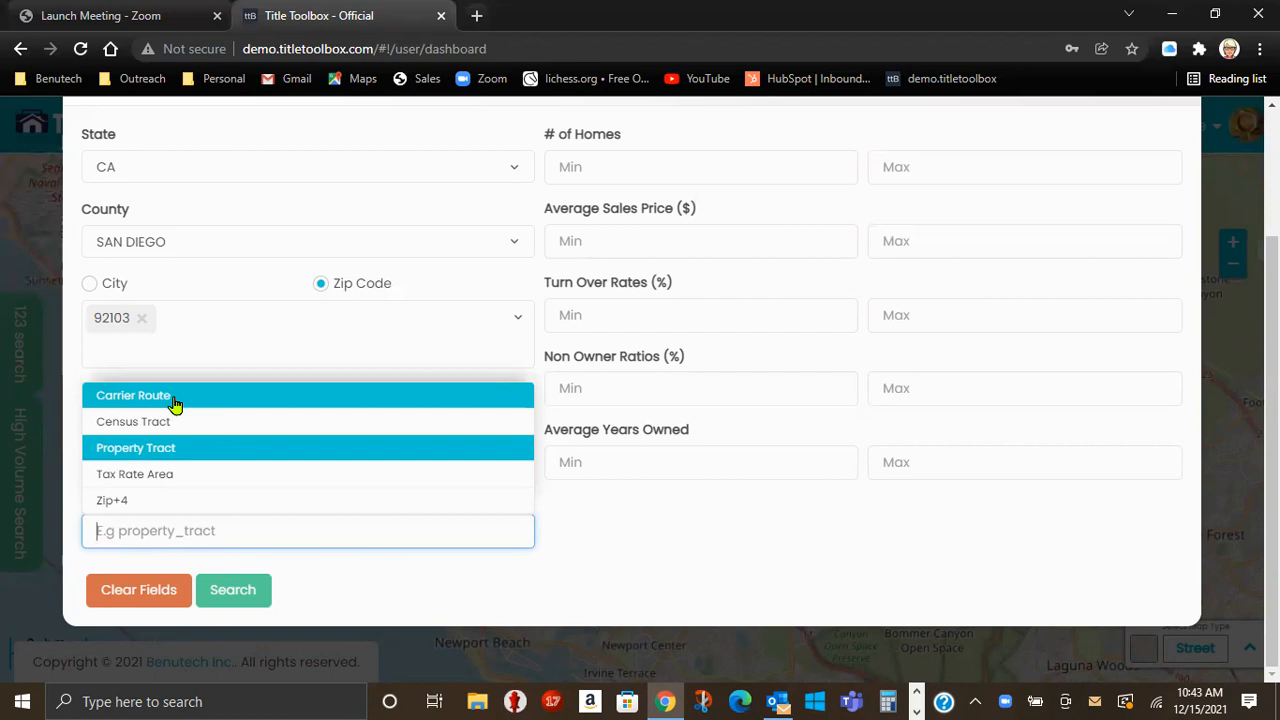
pyautogui.moveTo(162, 420)
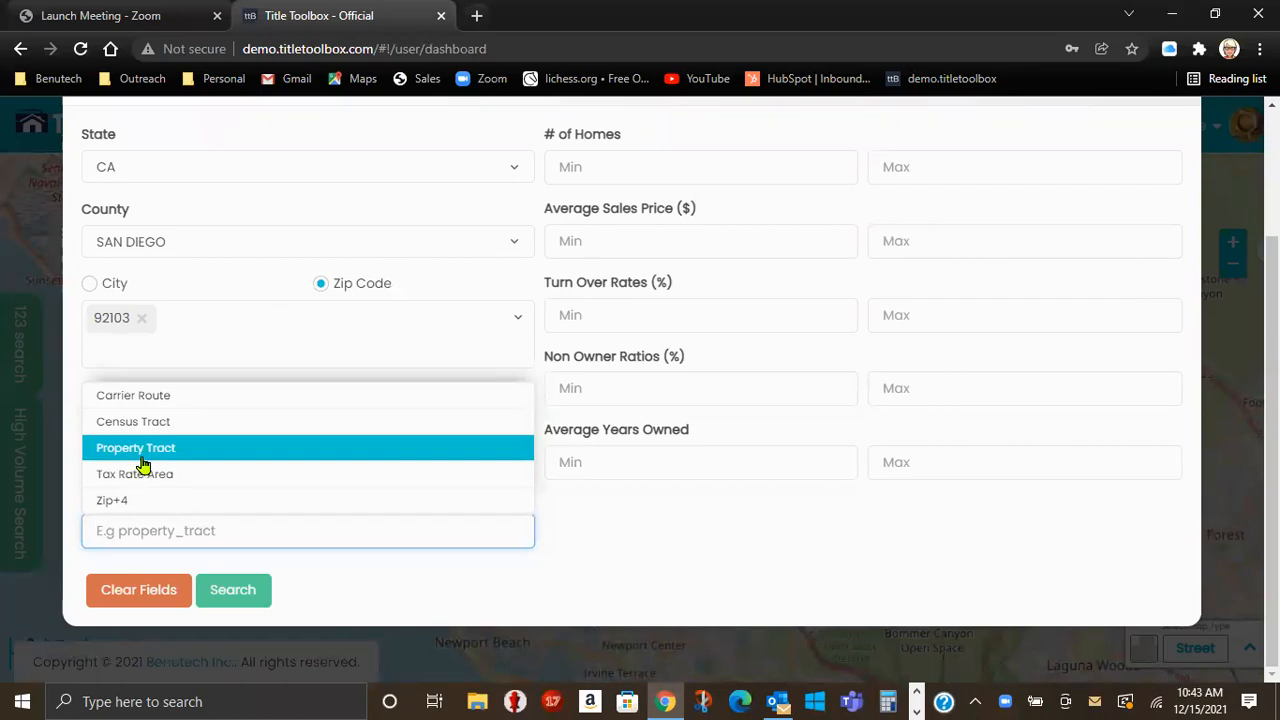
pyautogui.moveTo(155, 455)
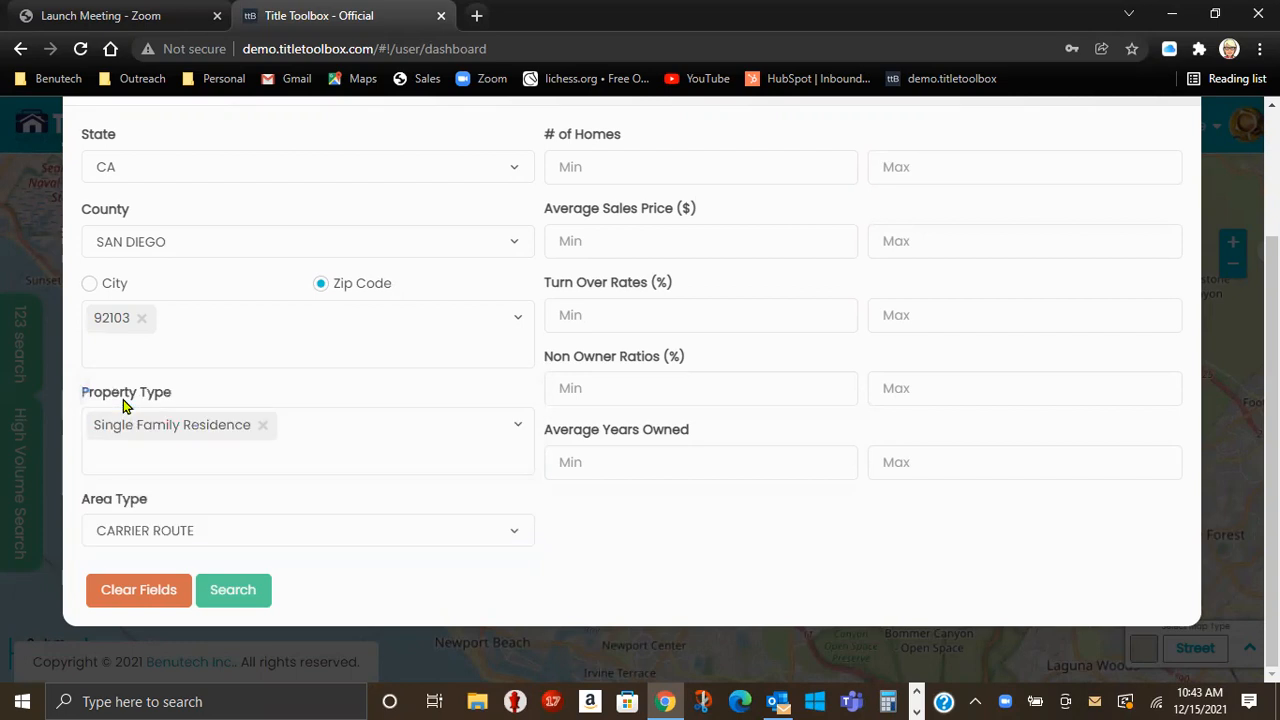
pyautogui.moveTo(113, 540)
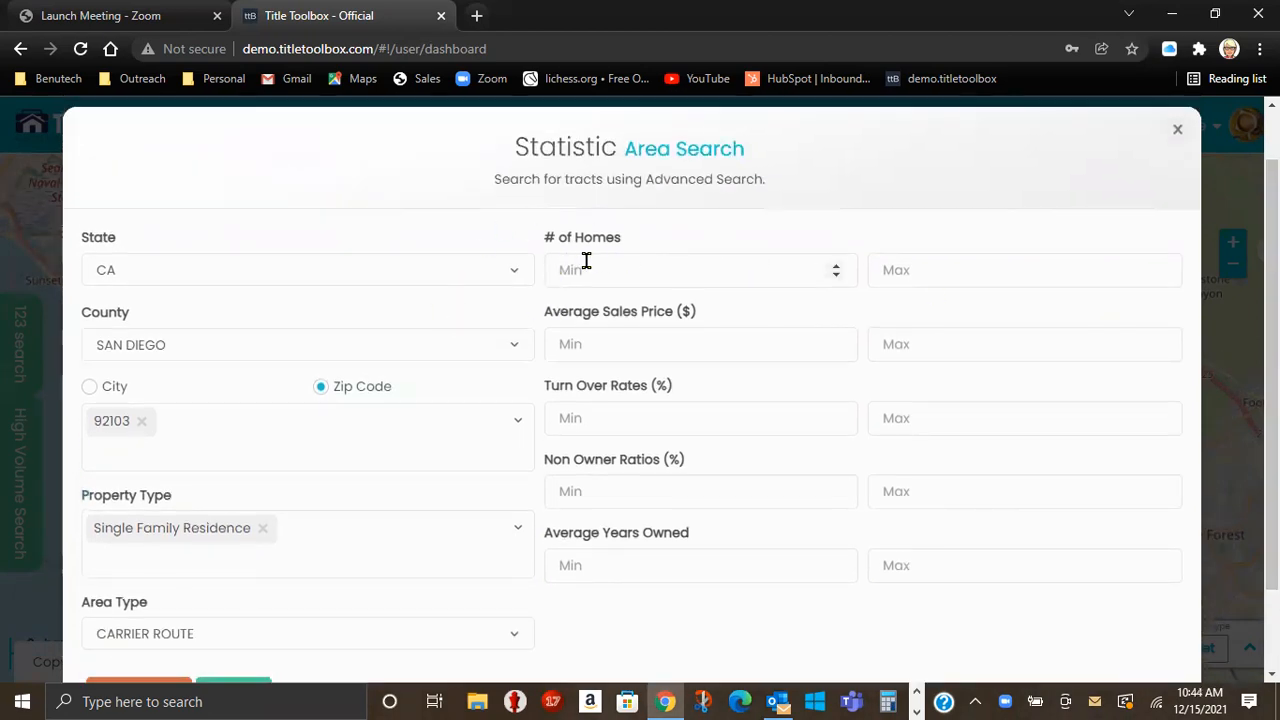
# - Set the # of Homes range to minimum 100 and maximum 500
pyautogui.click(700, 270)
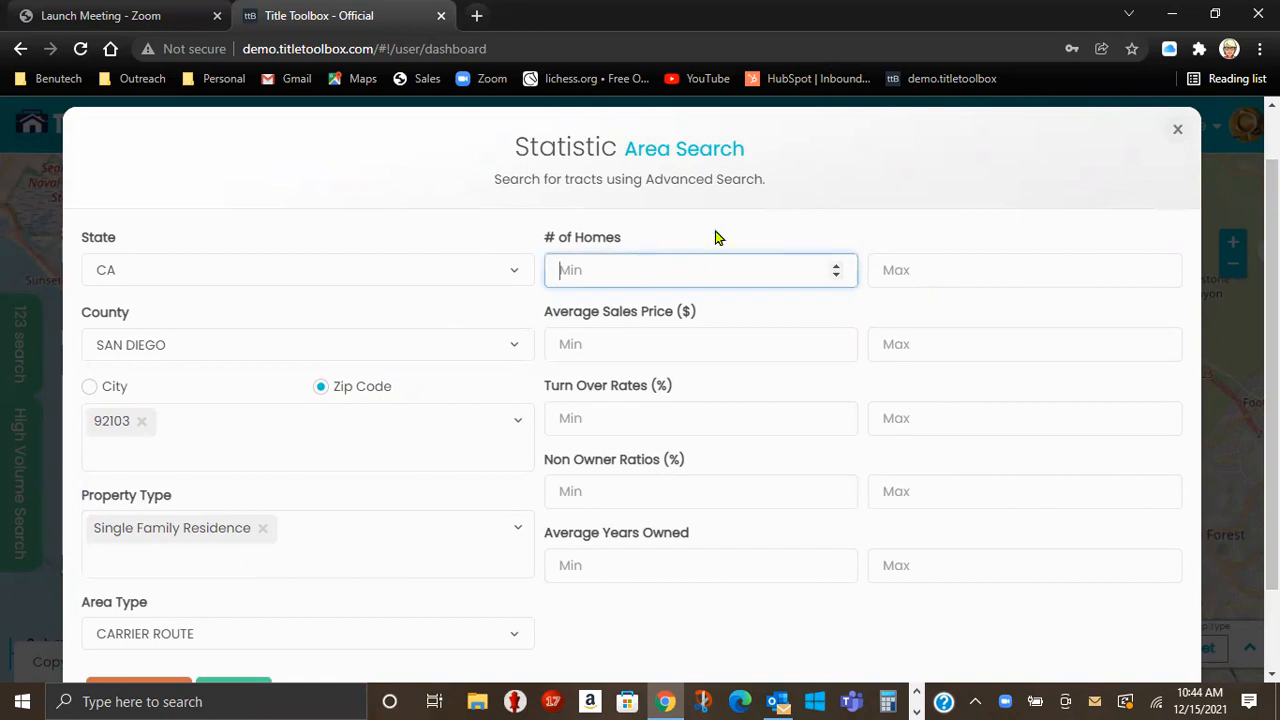
pyautogui.write('100')
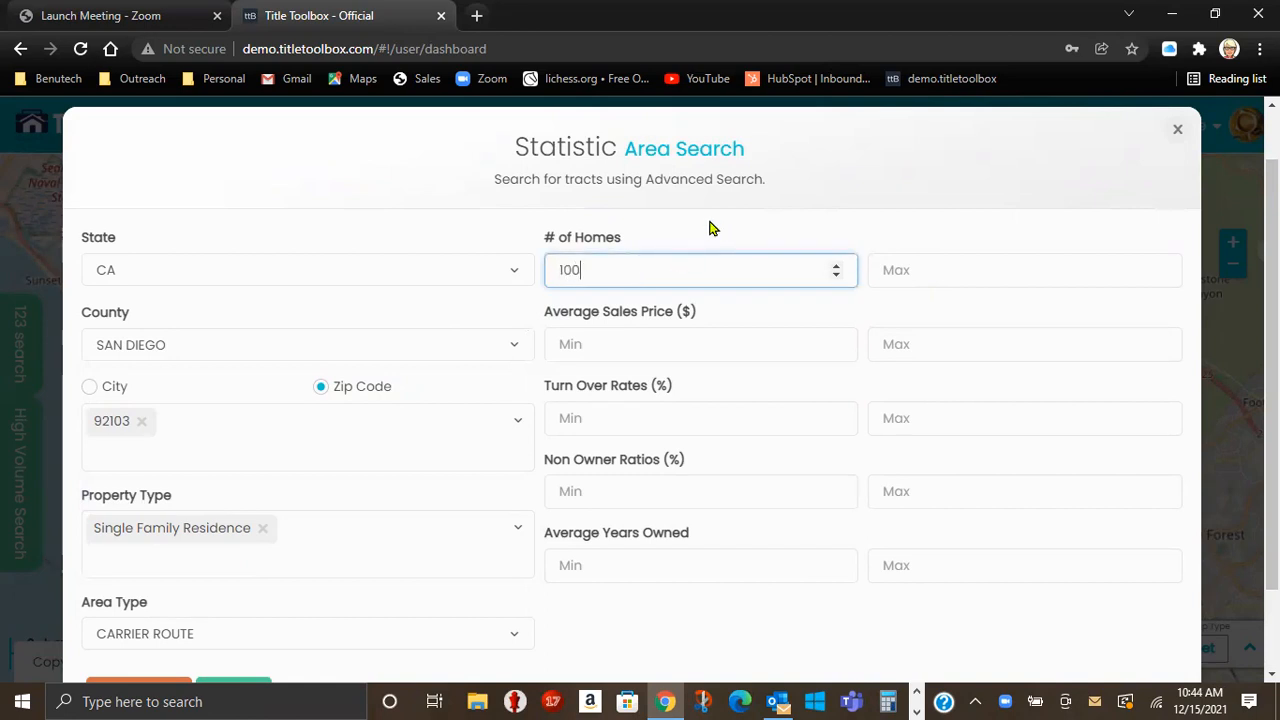
pyautogui.click(1023, 270)
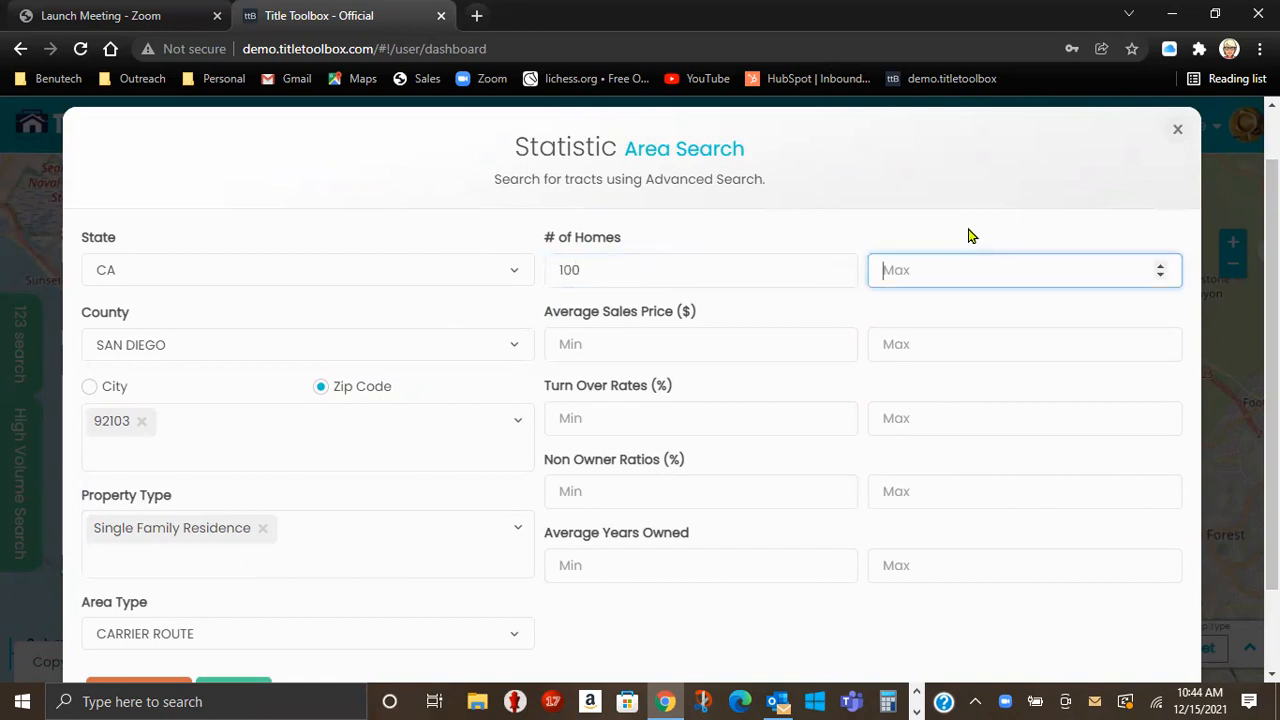
pyautogui.write('500')
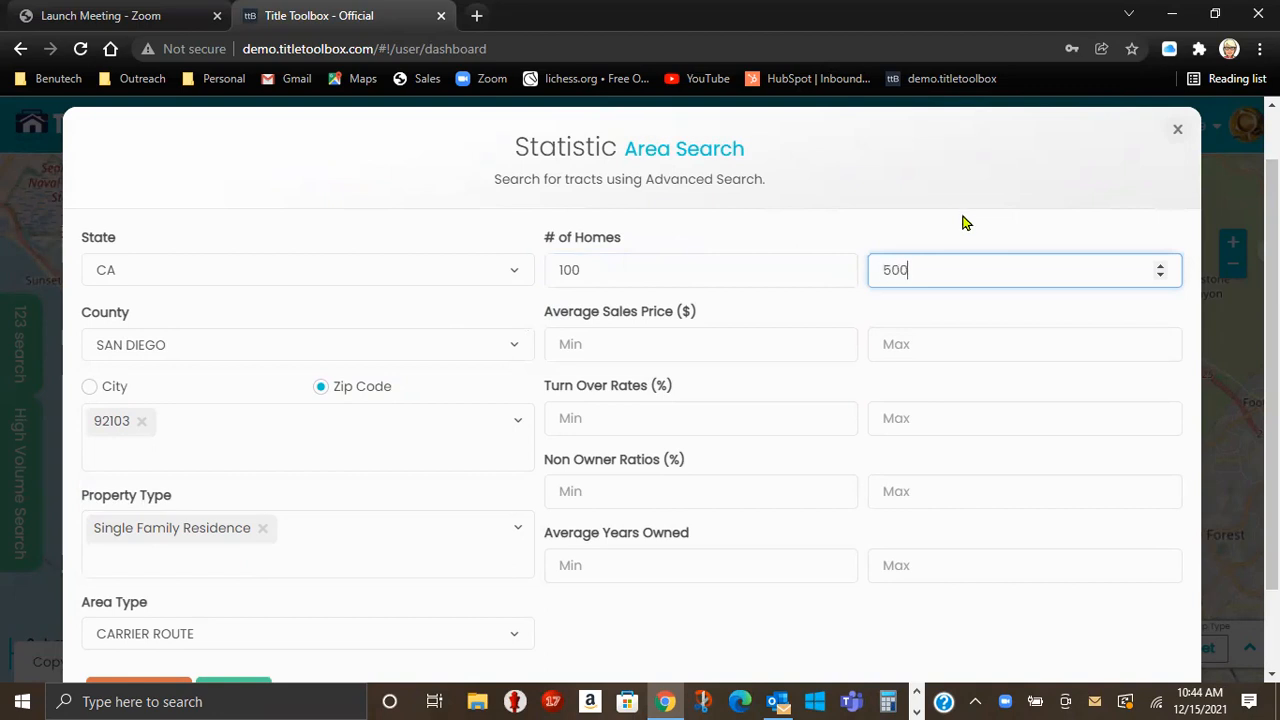
# - Set the Turn Over Rates range to minimum 5 and maximum 15 percent
pyautogui.click(700, 270)
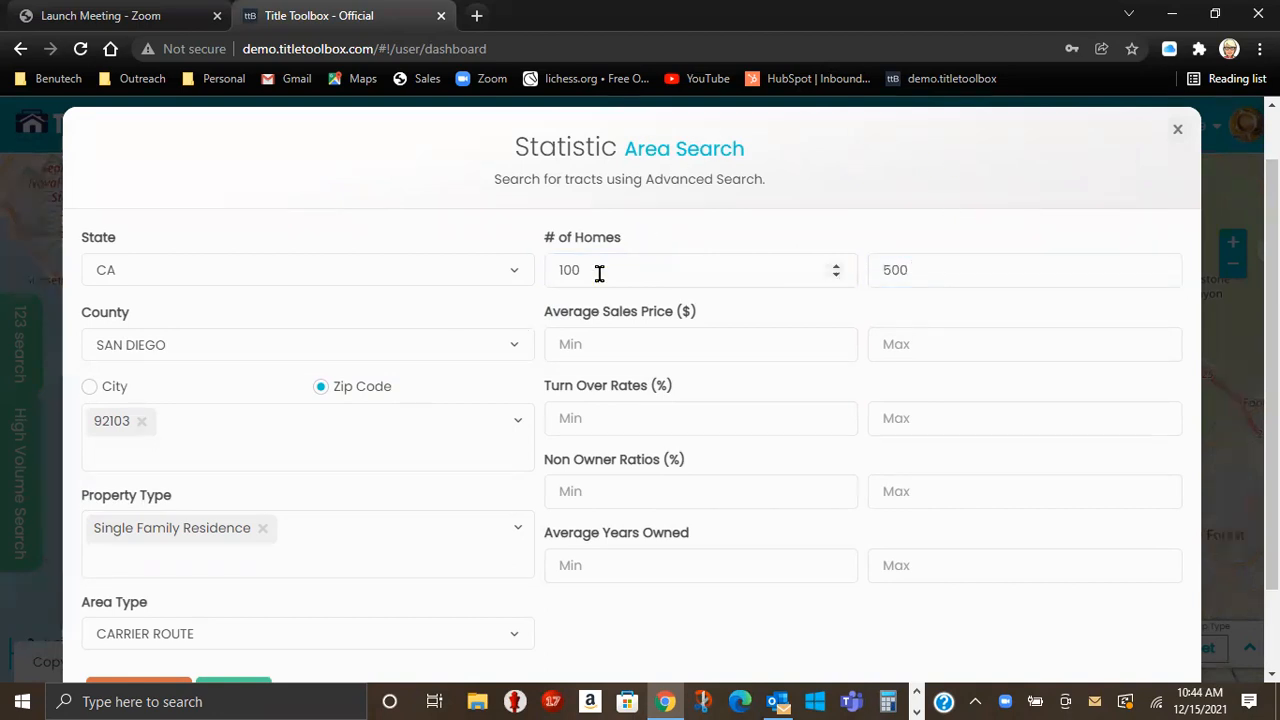
pyautogui.moveTo(700, 328)
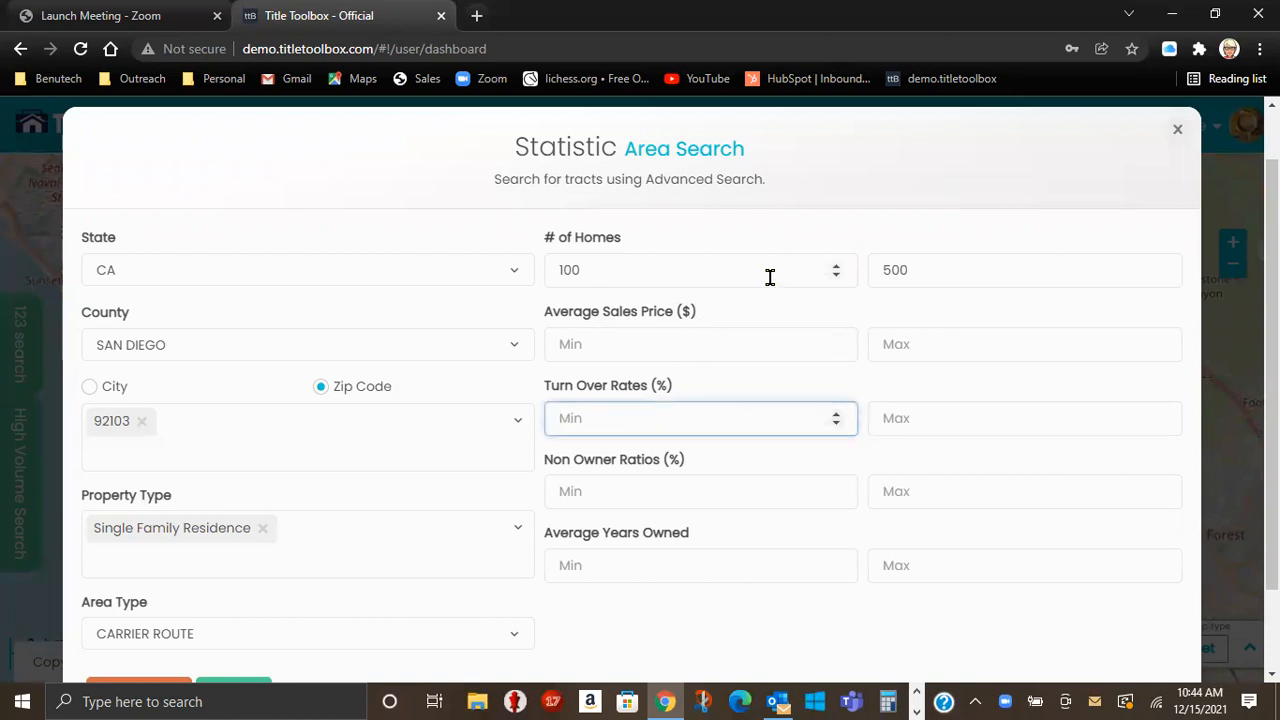
pyautogui.write('5')
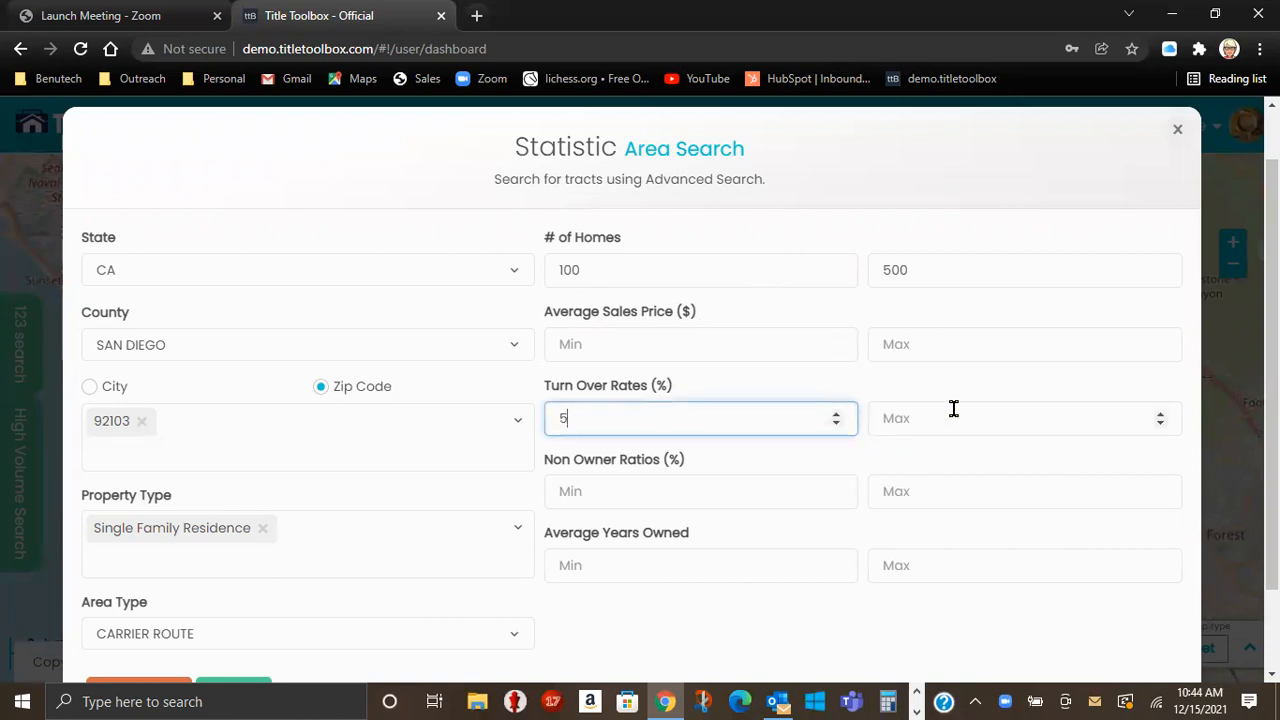
pyautogui.write('15')
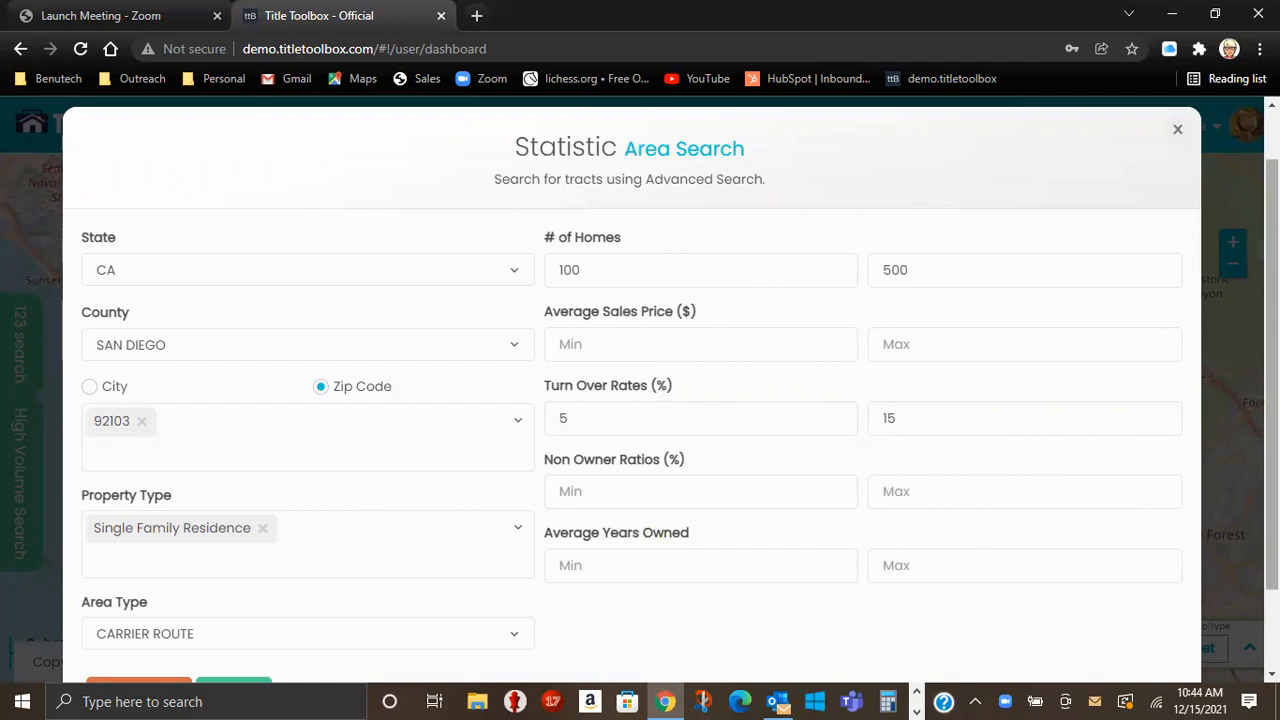
pyautogui.scroll(-3)
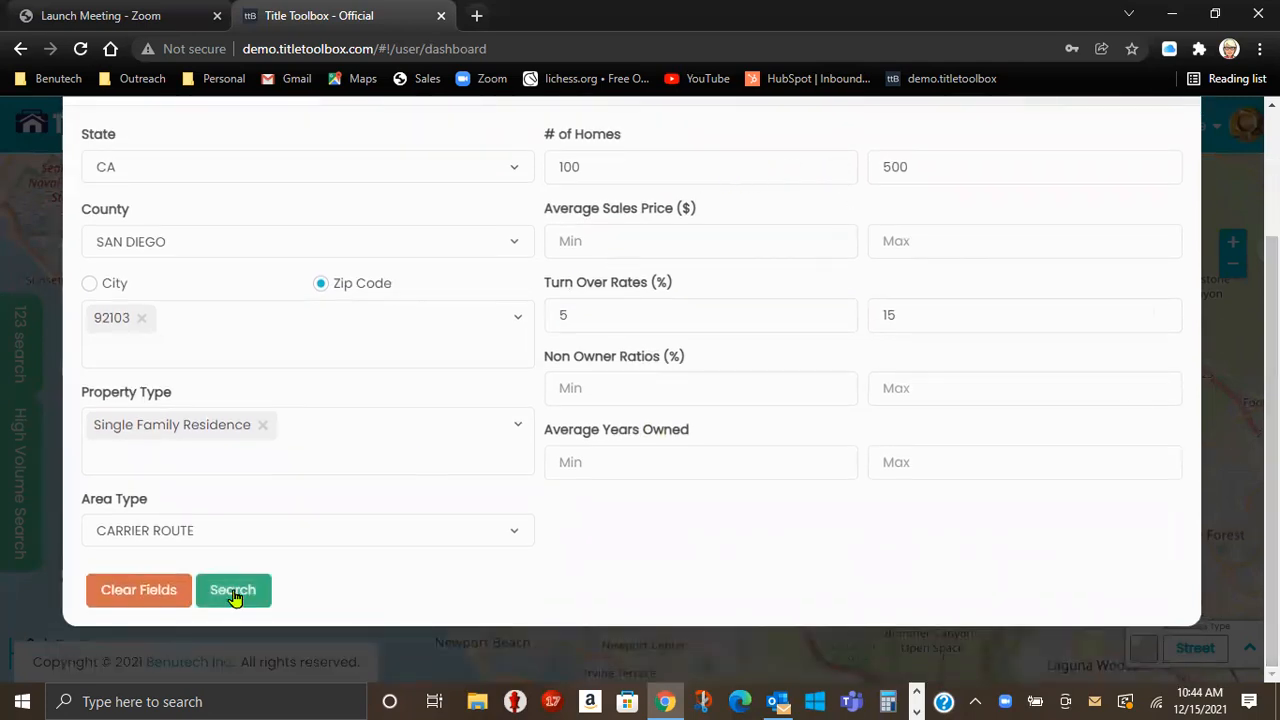
# - Run the search and list the 8 carrier routes found in zip 92103
pyautogui.click(233, 589)
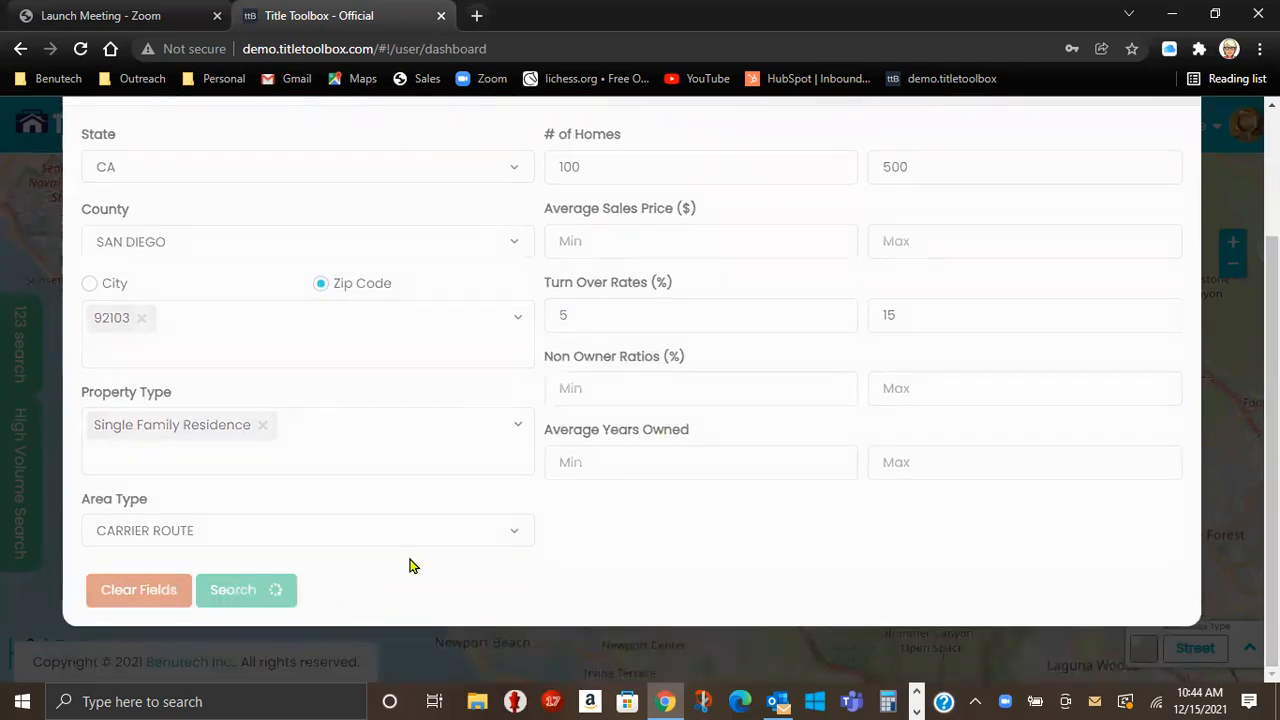
pyautogui.click(233, 589)
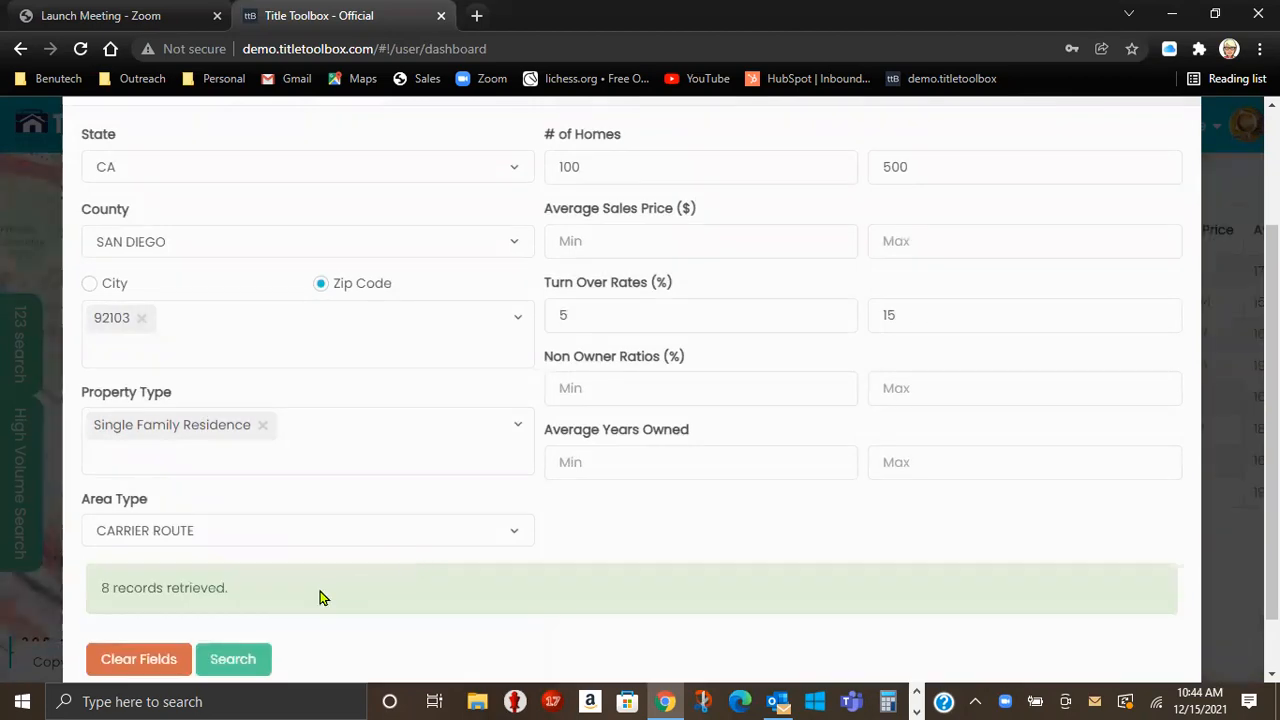
pyautogui.click(233, 658)
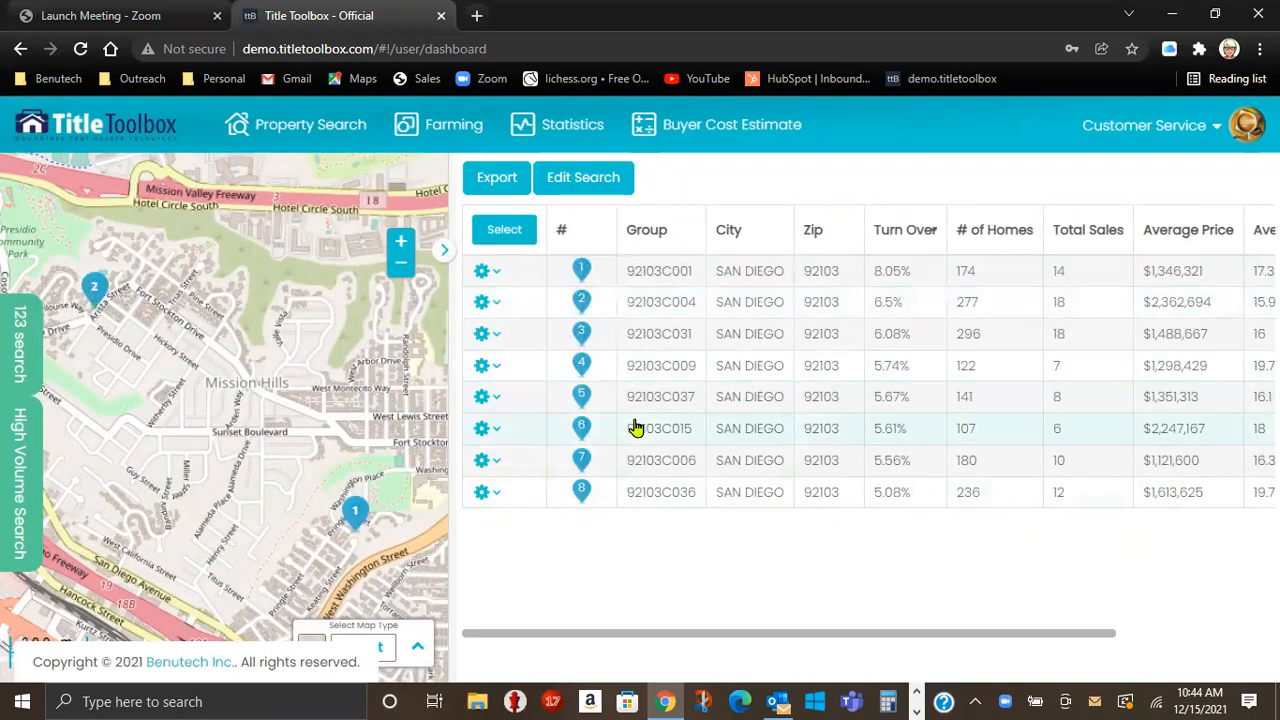
pyautogui.moveTo(680, 468)
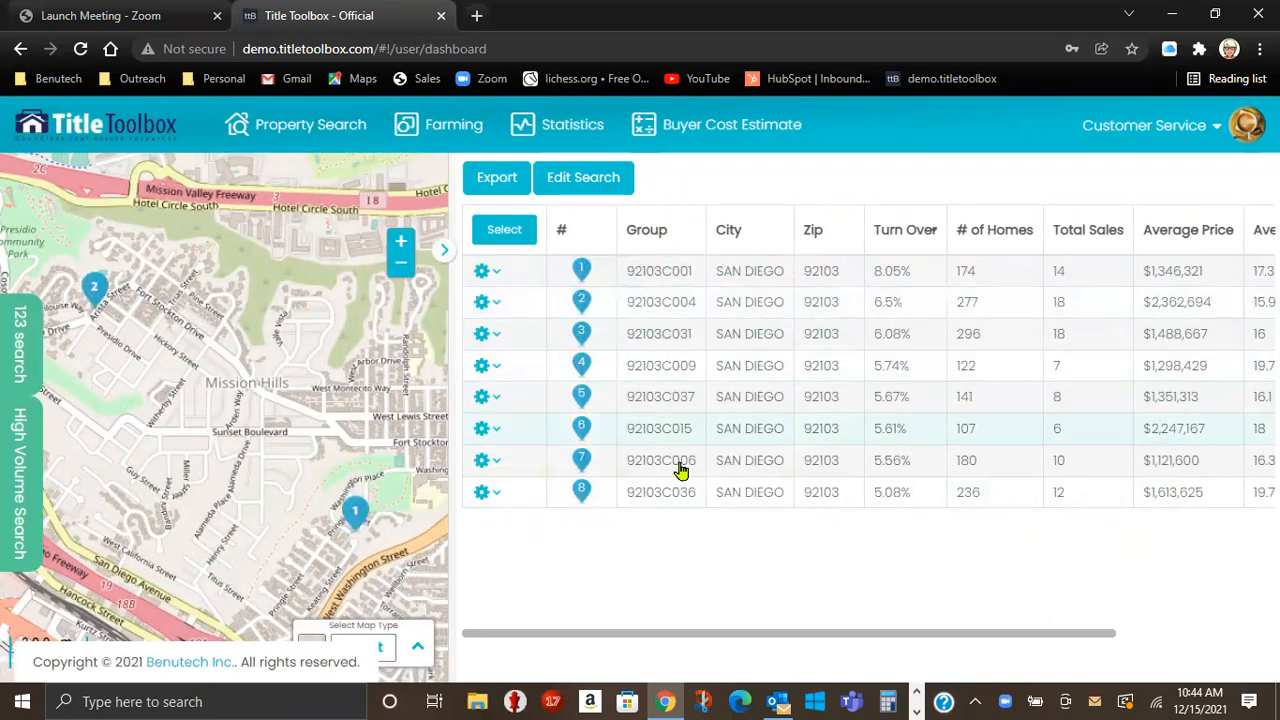
pyautogui.moveTo(985, 260)
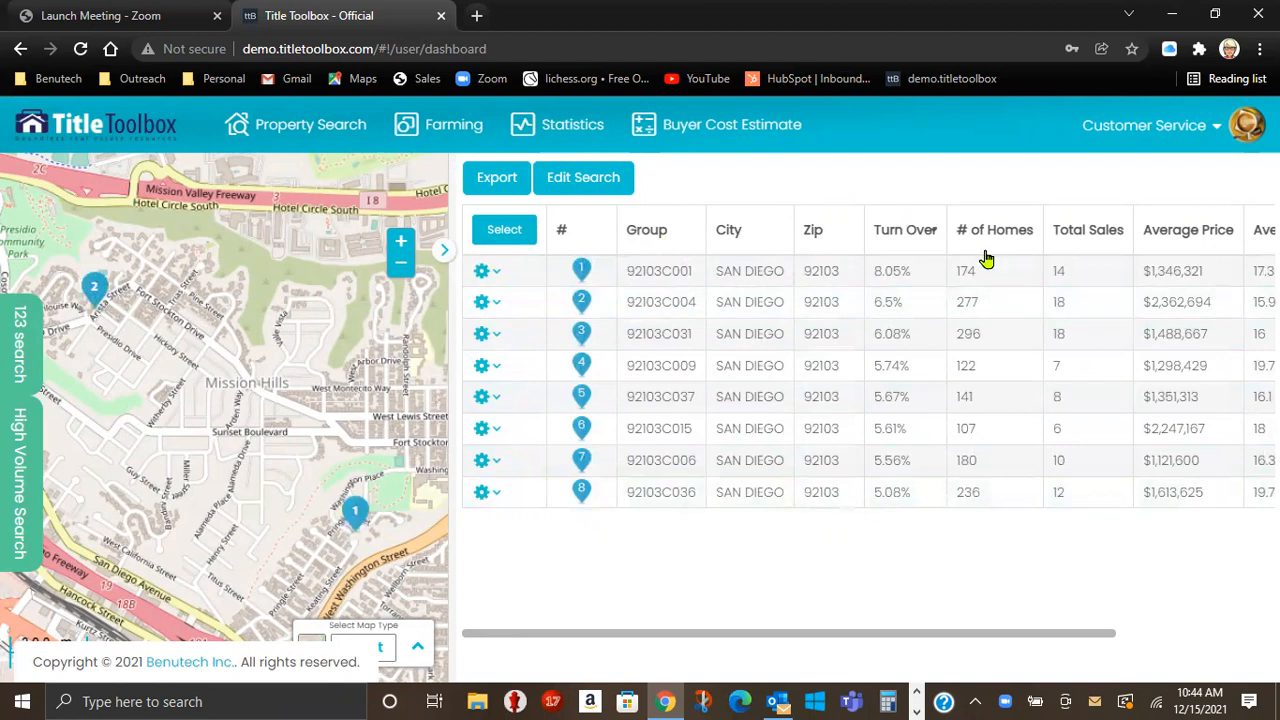
pyautogui.moveTo(988, 491)
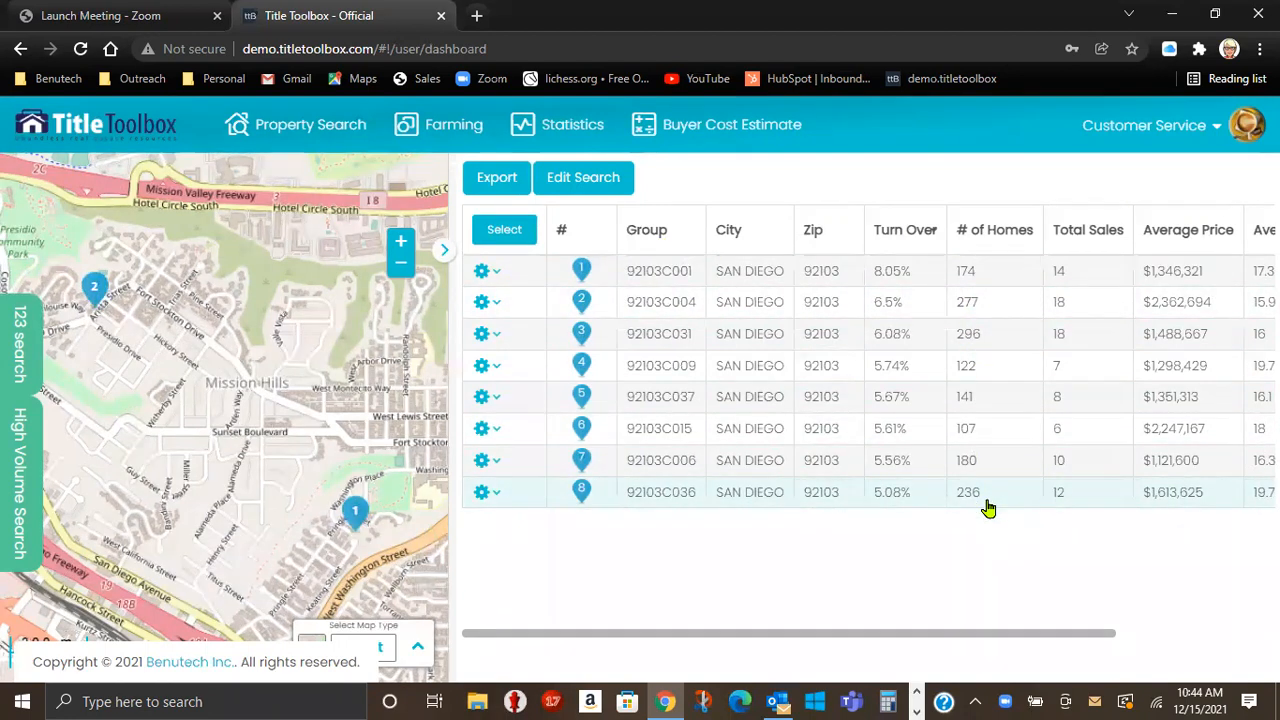
pyautogui.moveTo(975, 290)
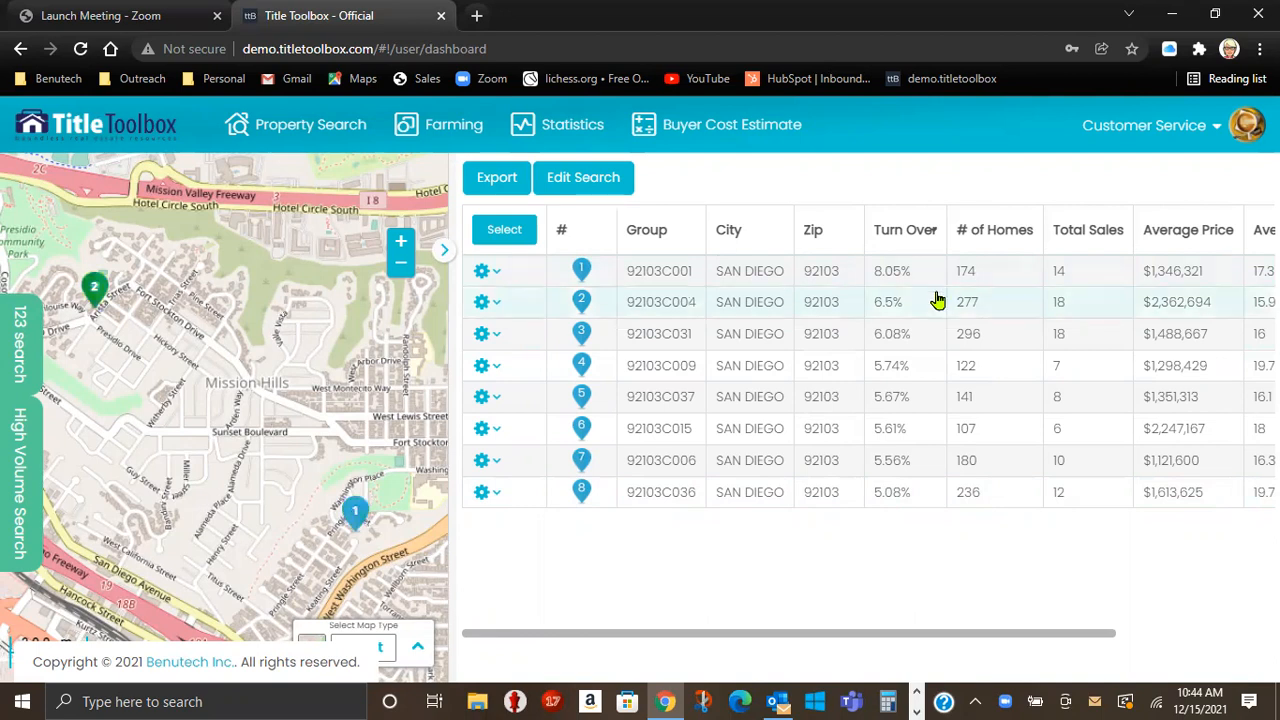
pyautogui.moveTo(921, 308)
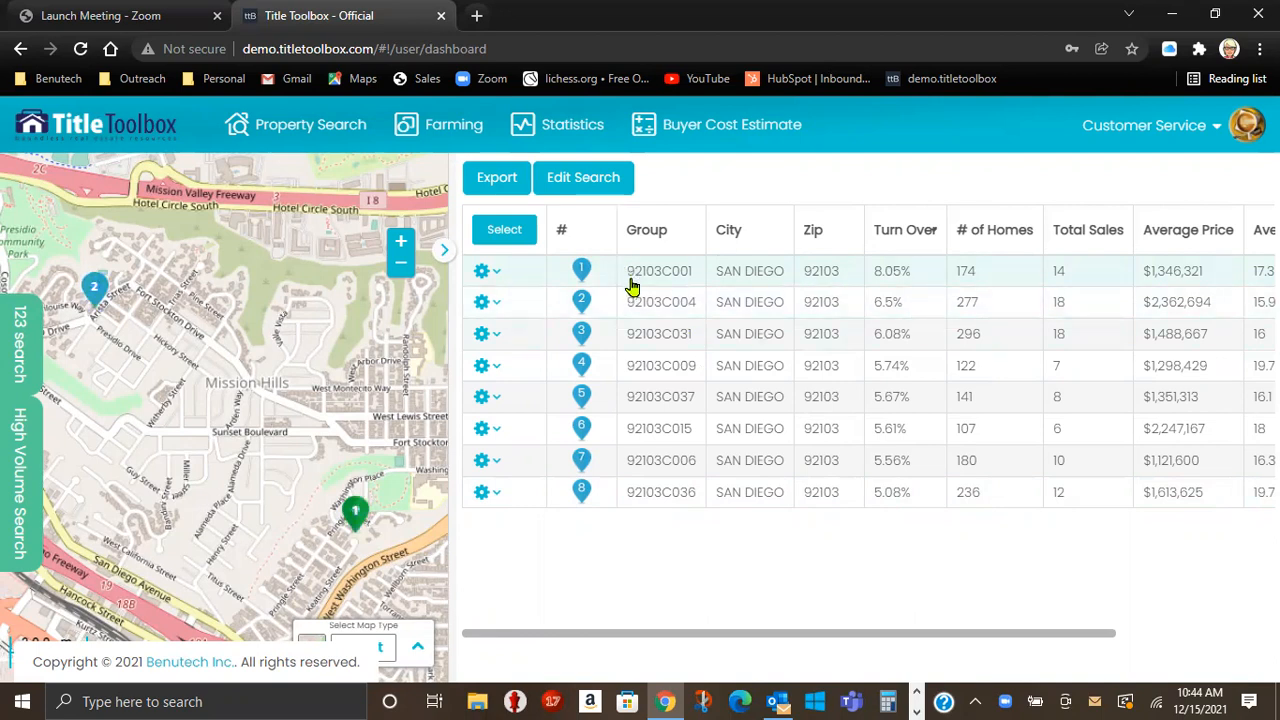
pyautogui.moveTo(662, 287)
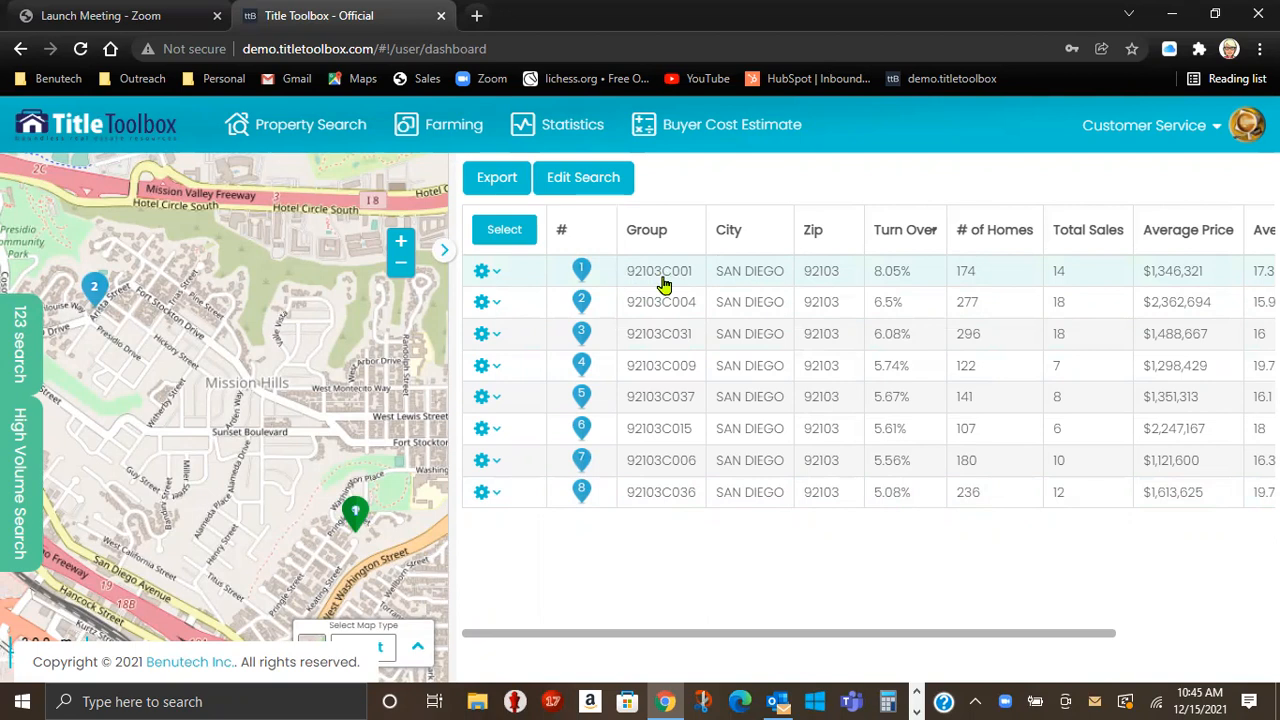
pyautogui.moveTo(674, 513)
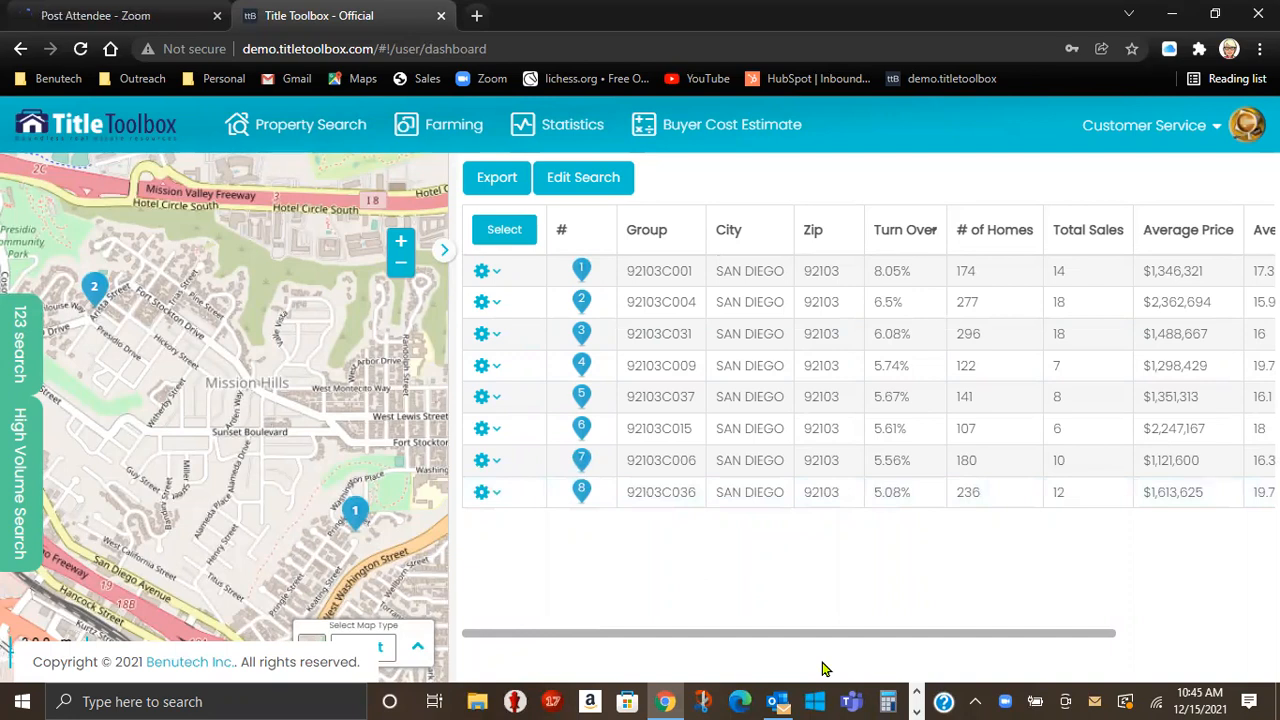
pyautogui.moveTo(600, 438)
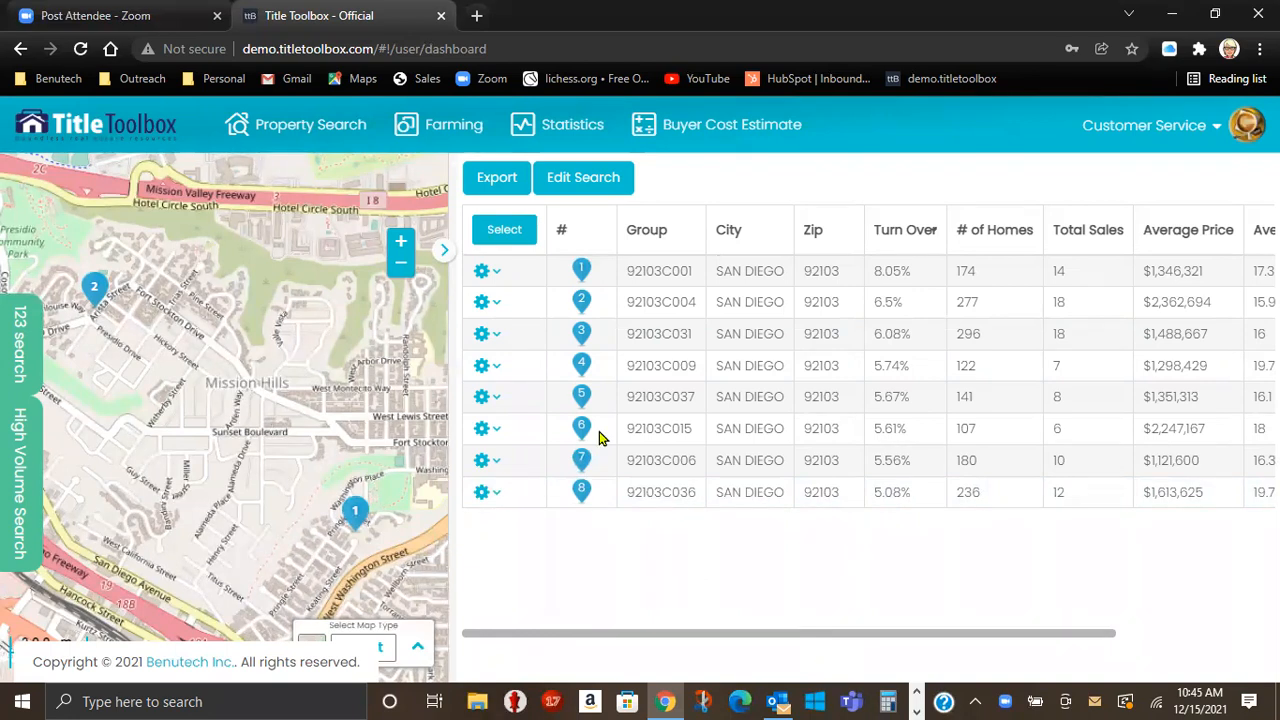
# - Select carrier route 92103C001 from its row's gear menu to start an Area Search
pyautogui.click(485, 271)
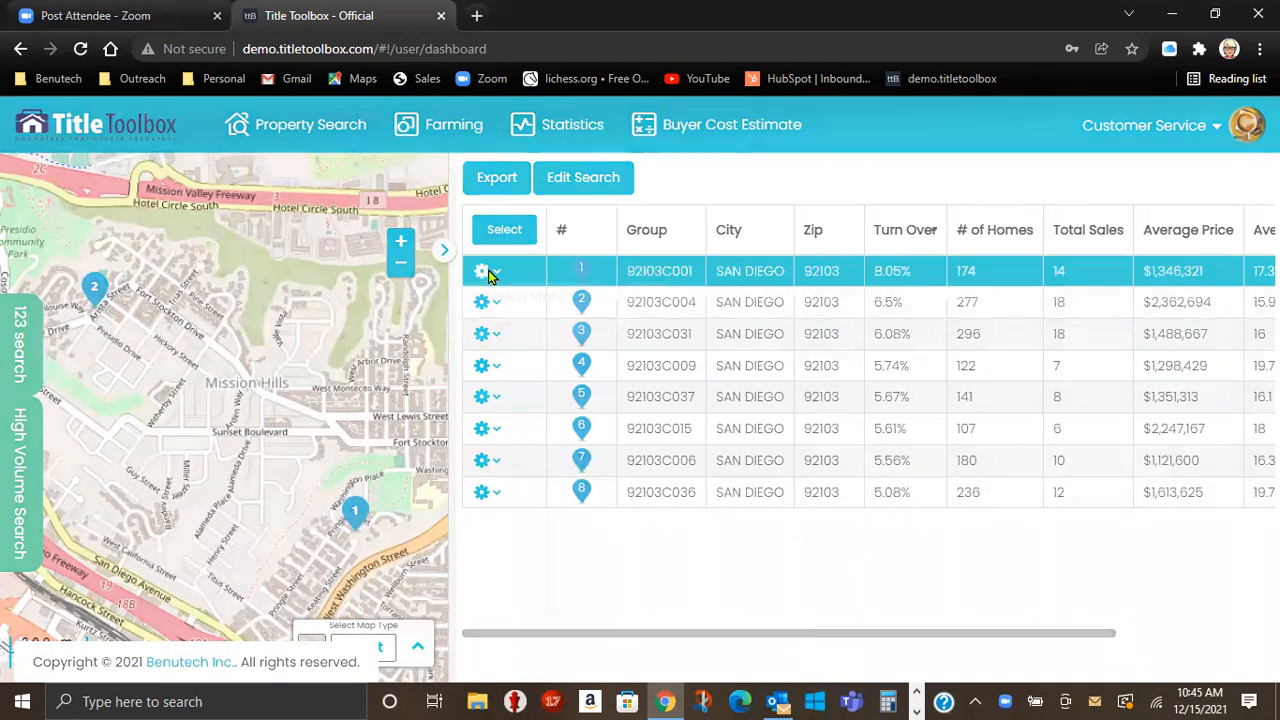
pyautogui.click(482, 270)
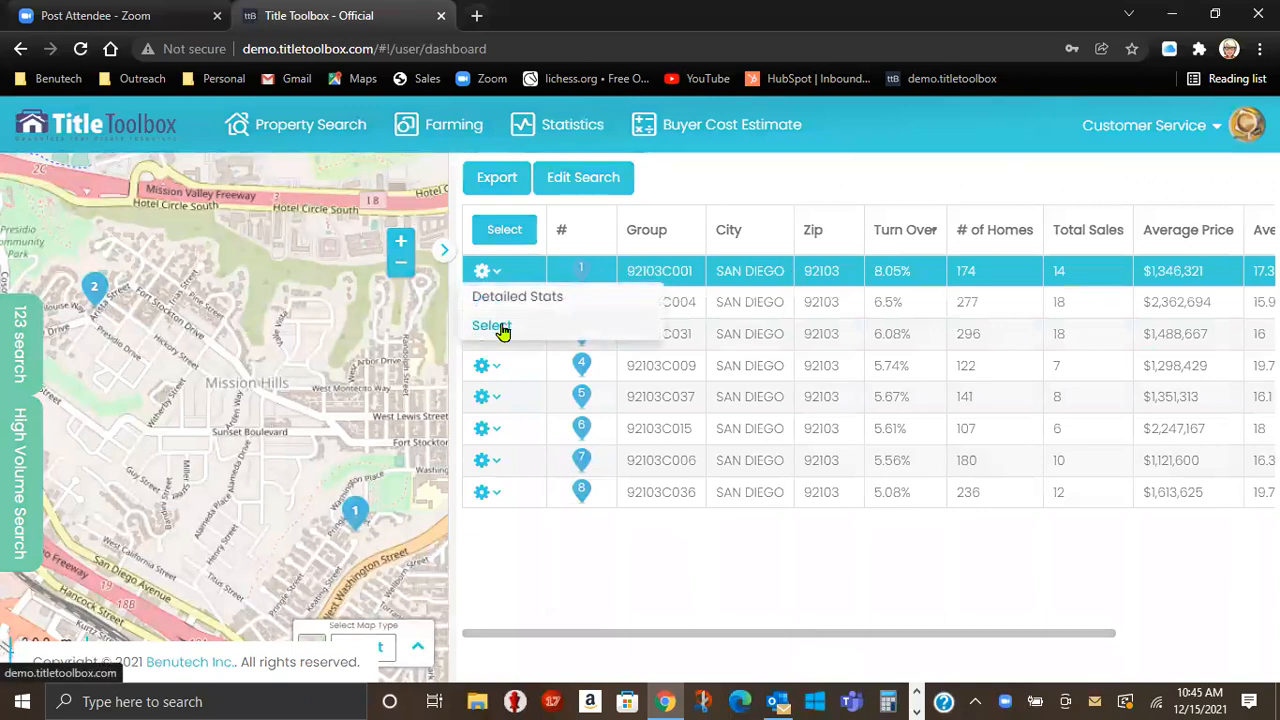
pyautogui.click(490, 325)
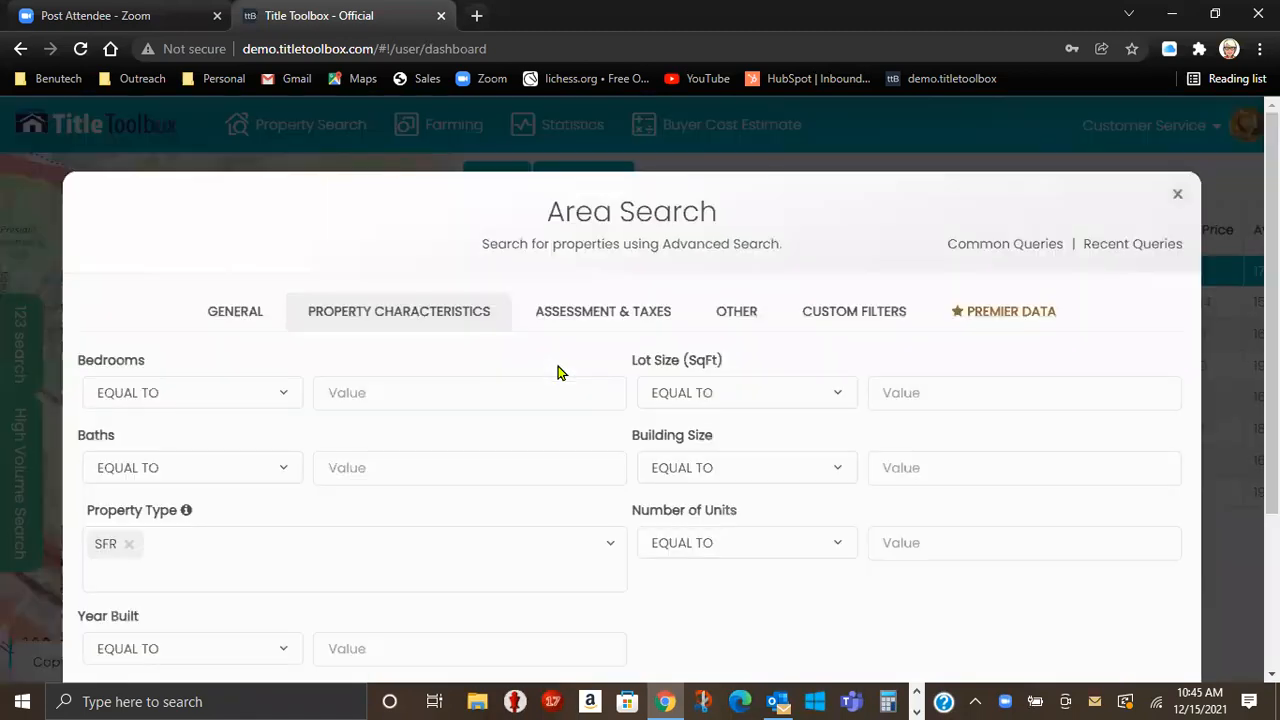
# - Get the count for route C001 single-family homes, showing 174 properties
pyautogui.scroll(-3)
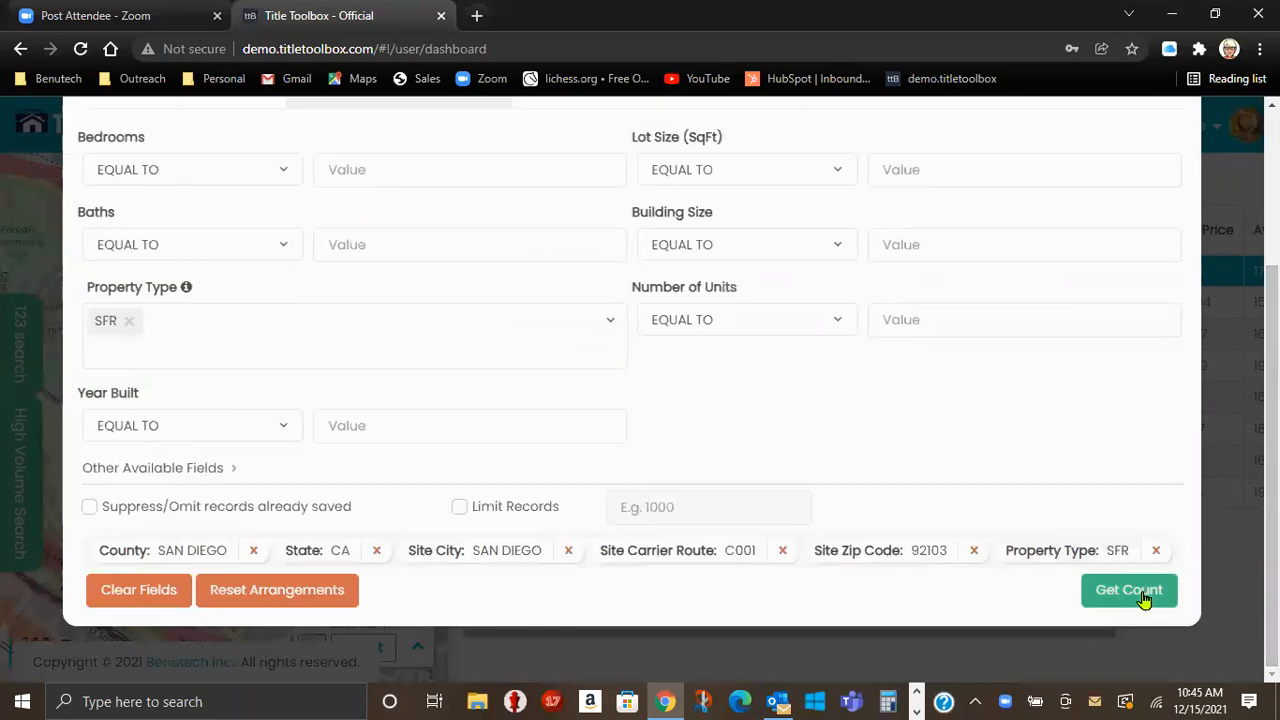
pyautogui.click(1128, 589)
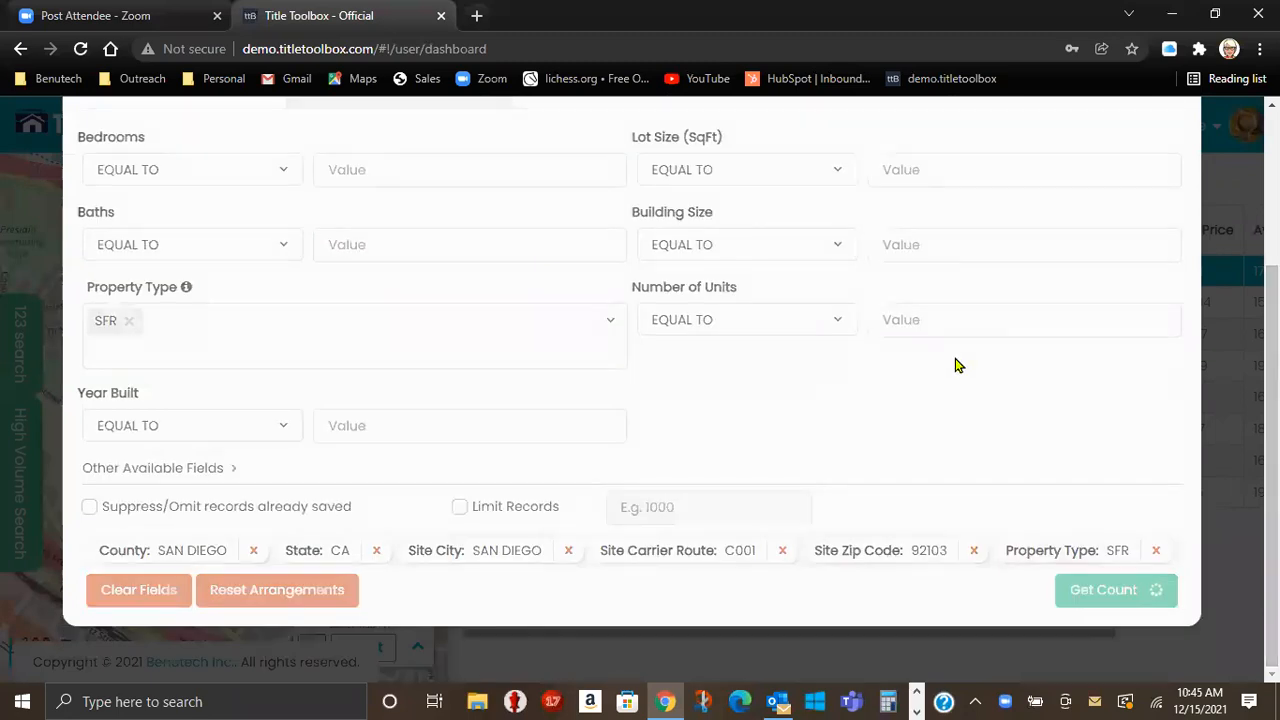
pyautogui.click(1103, 589)
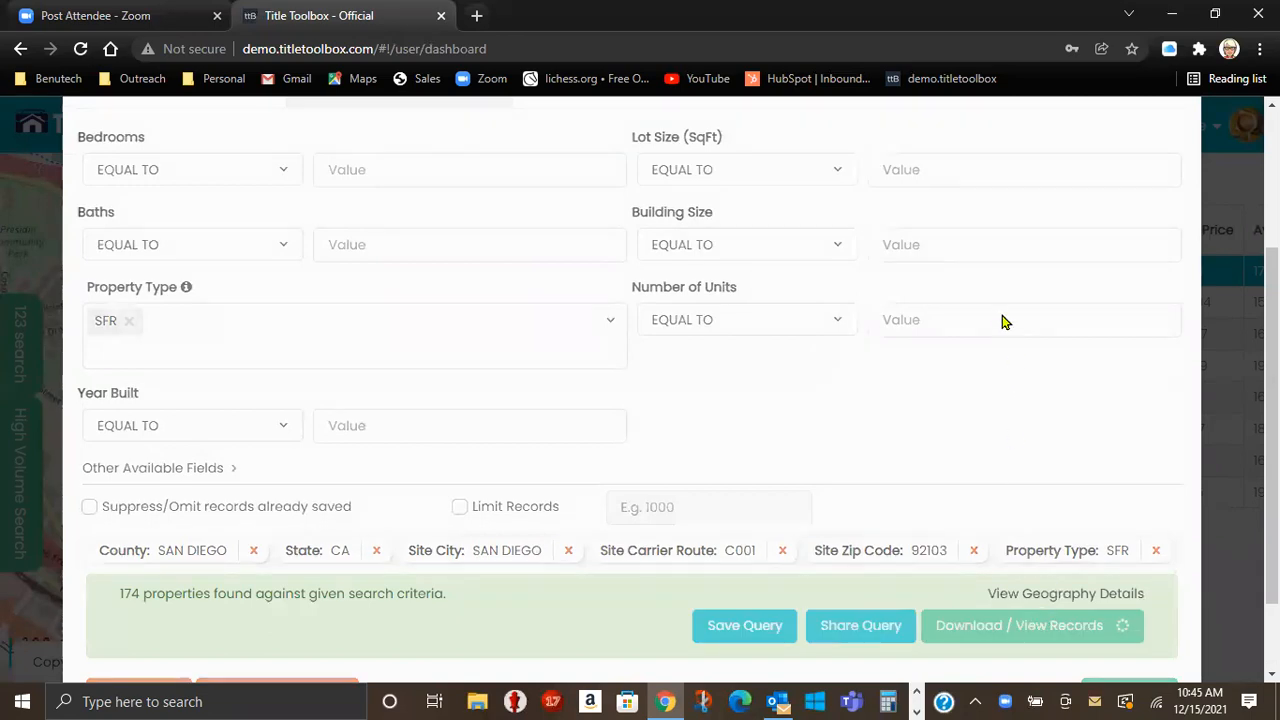
pyautogui.scroll(-3)
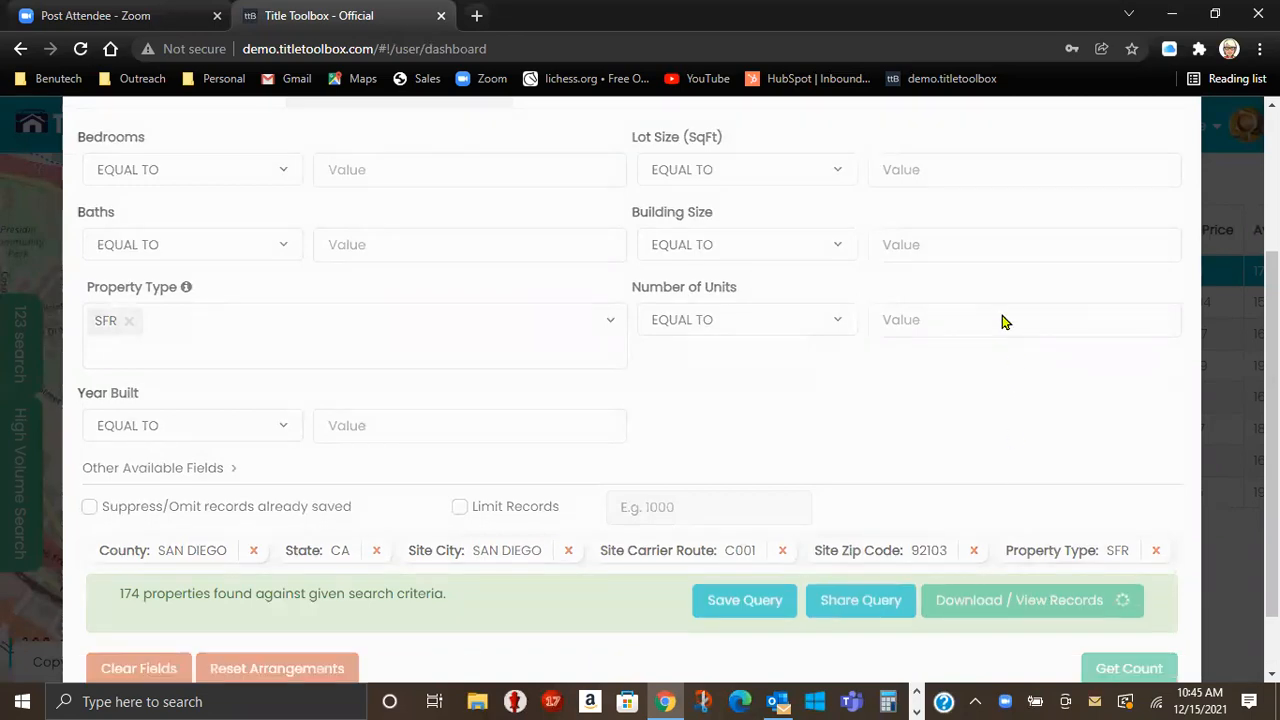